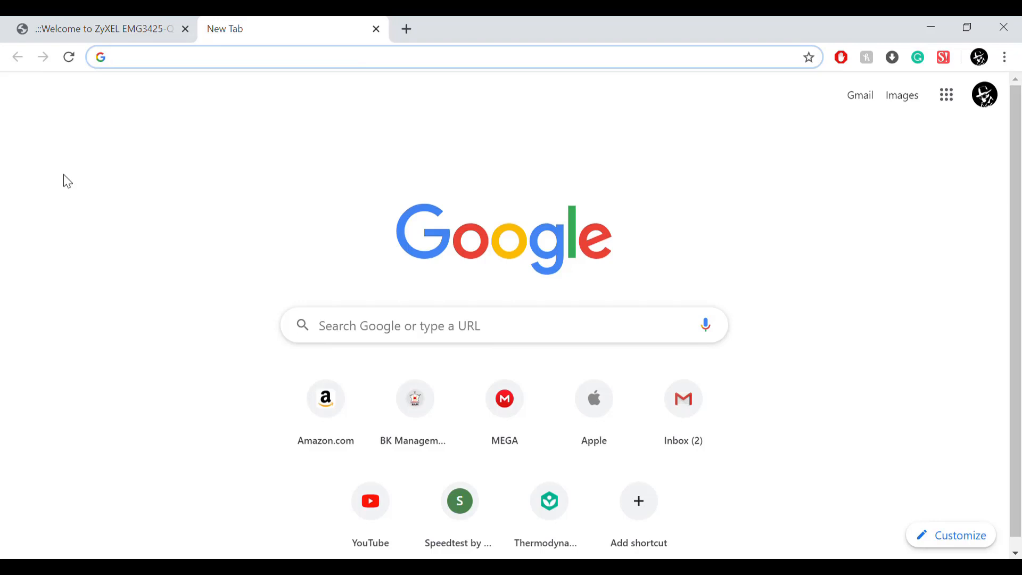
- Search Google for 'whats my ip' to note the current public IP ending in 21, then start a blank tab
{"action": "left_click", "coordinate": [261, 57]}
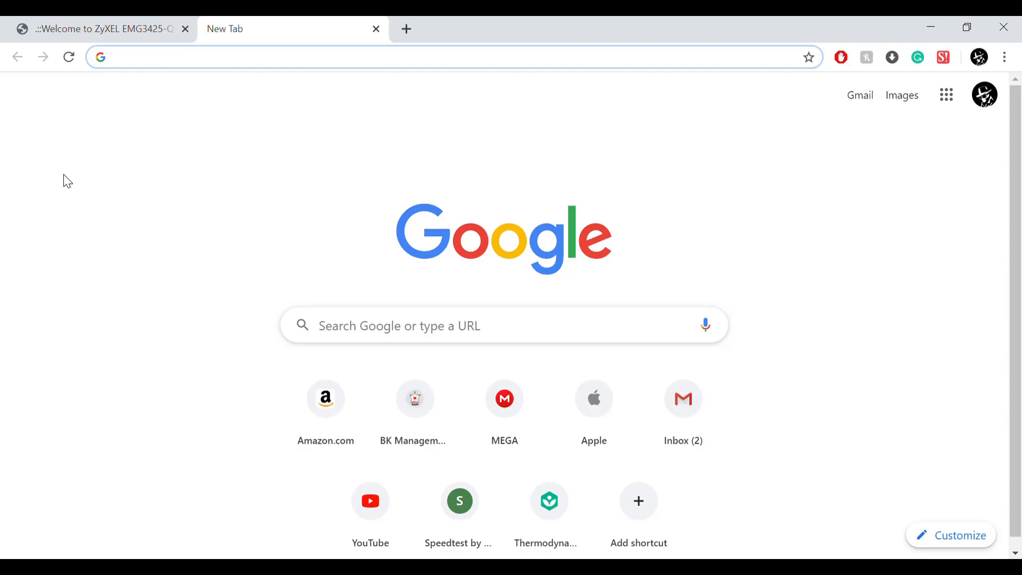
{"action": "left_click", "coordinate": [261, 57]}
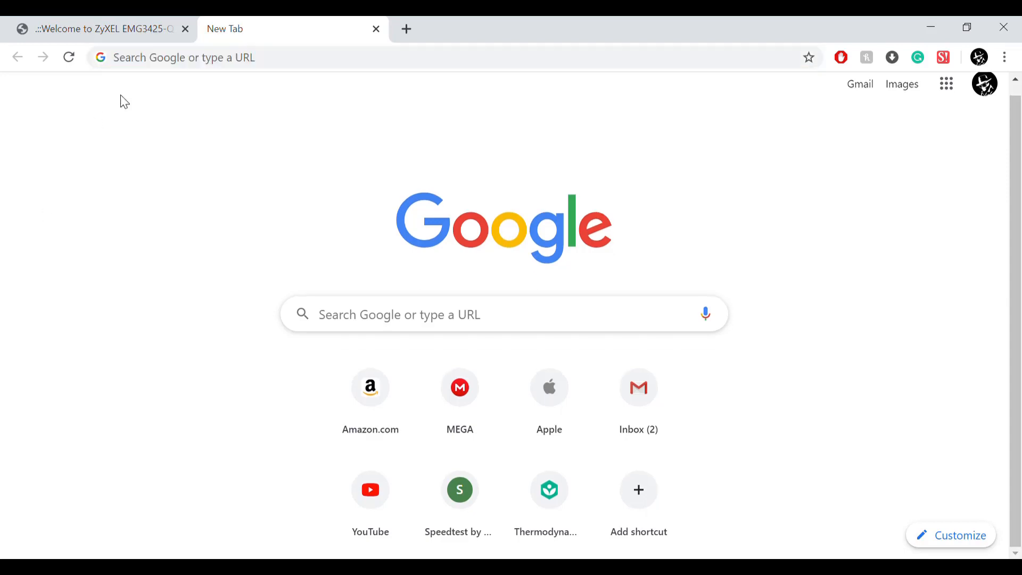
{"action": "type", "text": "whats my ip"}
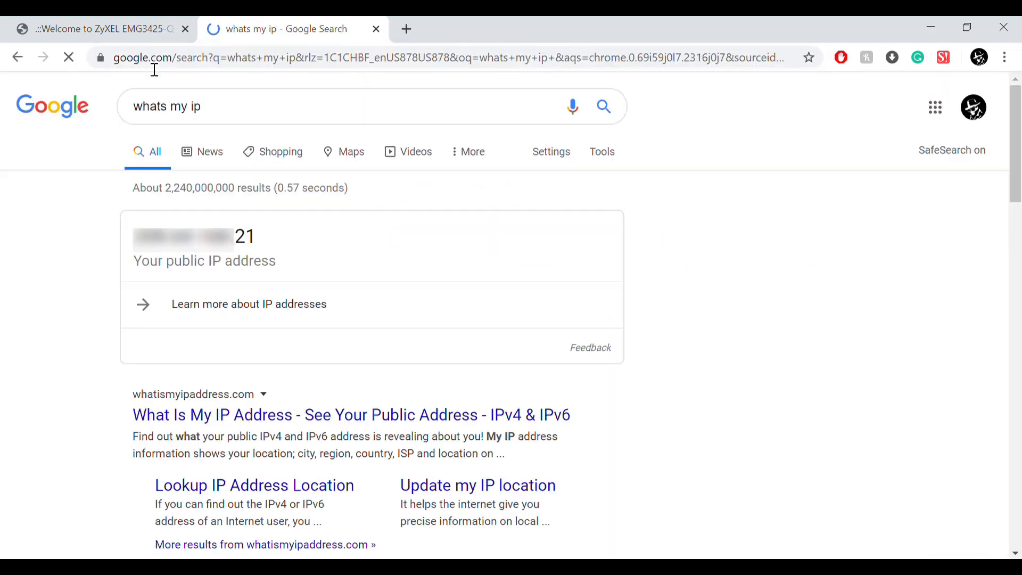
{"action": "double_click", "coordinate": [185, 240]}
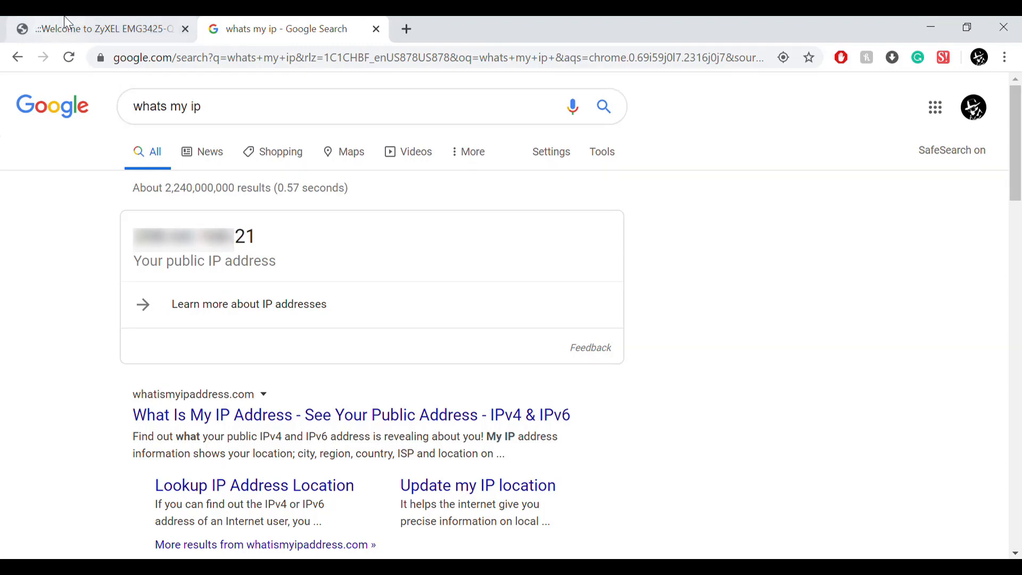
{"action": "mouse_move", "coordinate": [65, 31]}
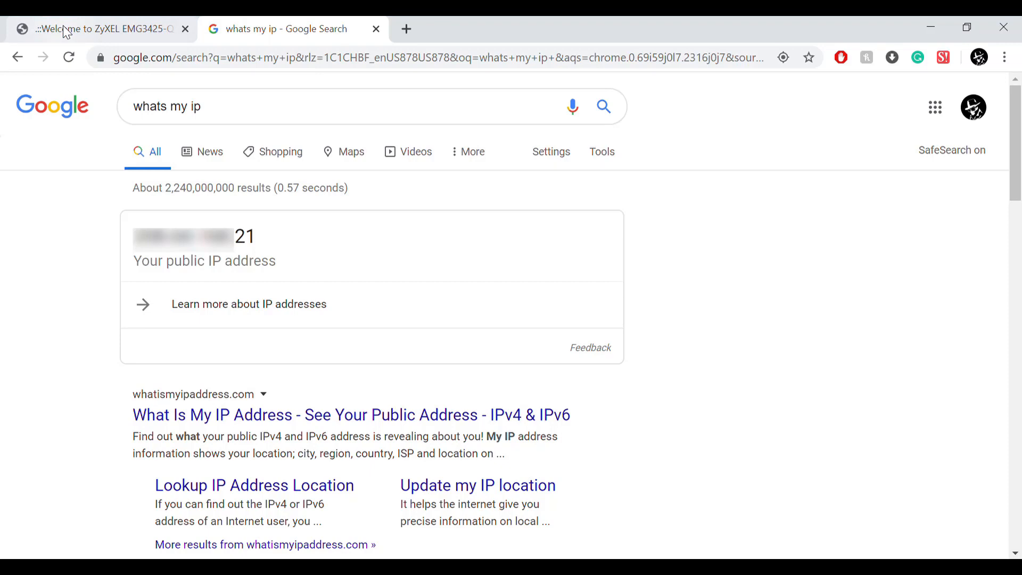
{"action": "mouse_move", "coordinate": [99, 39]}
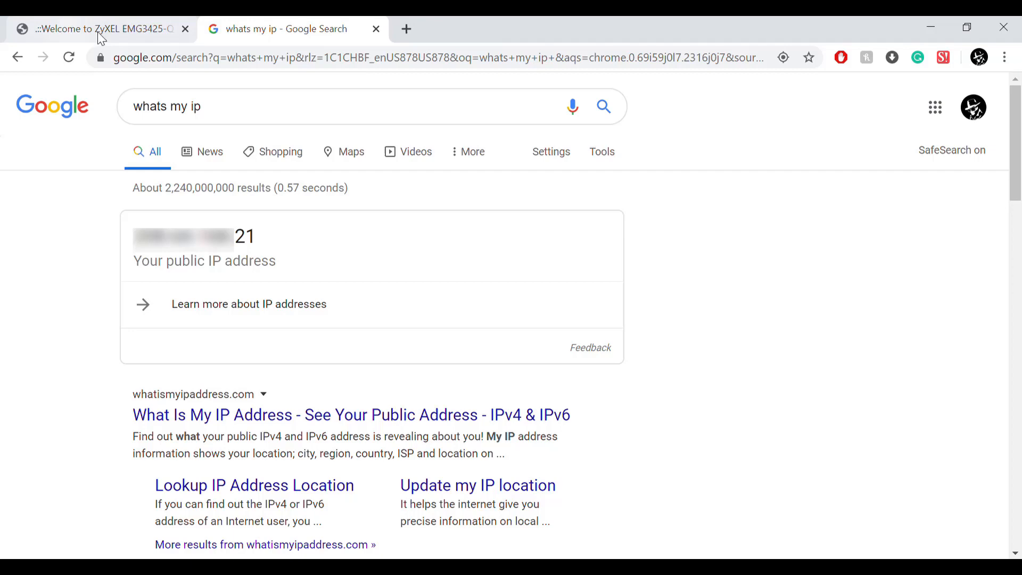
{"action": "left_click", "coordinate": [405, 28]}
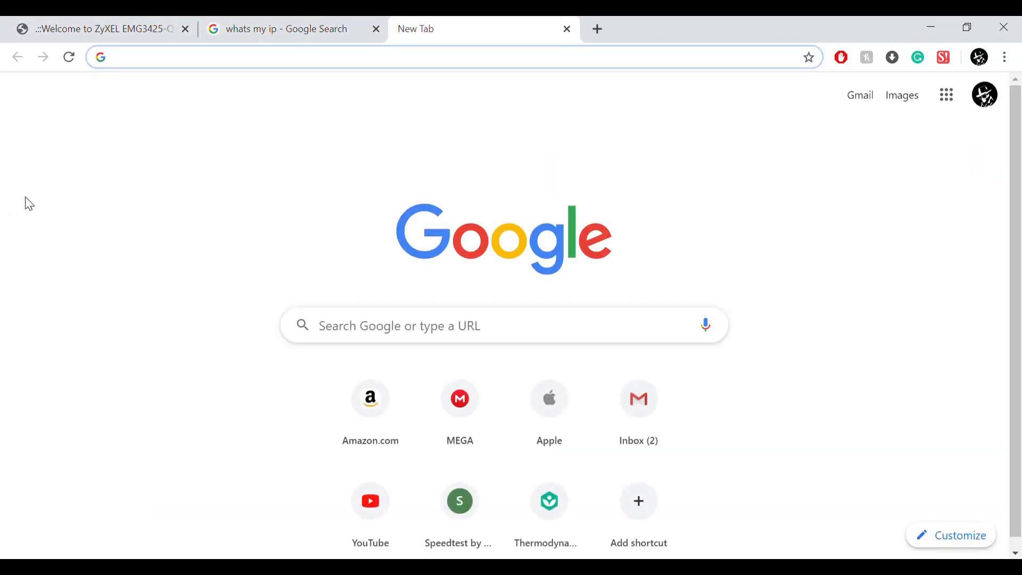
- Load the router login page at 192.168.1.1 and close the old ZyXEL tab
{"action": "type", "text": "192.168.1.1"}
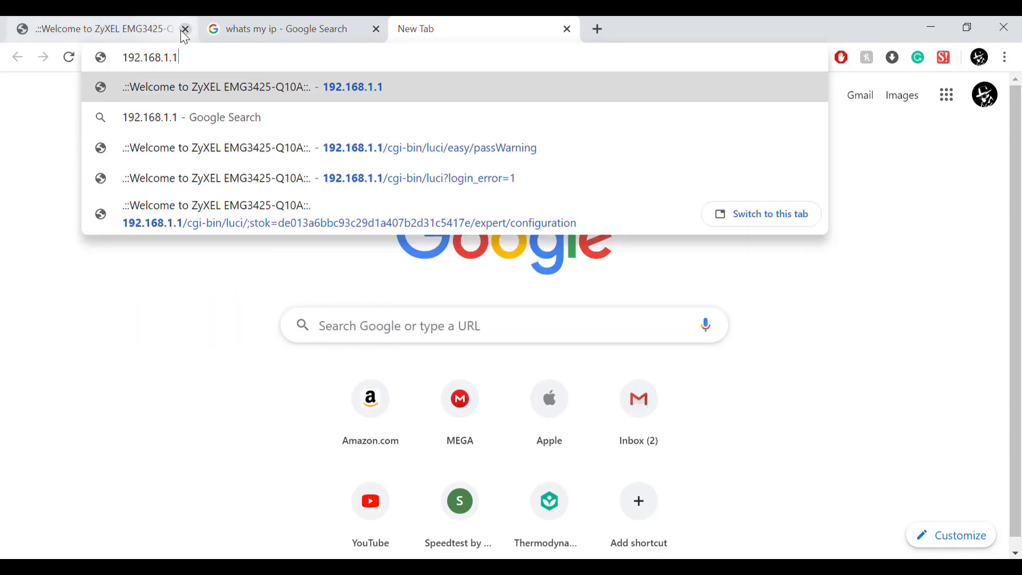
{"action": "left_click", "coordinate": [186, 29]}
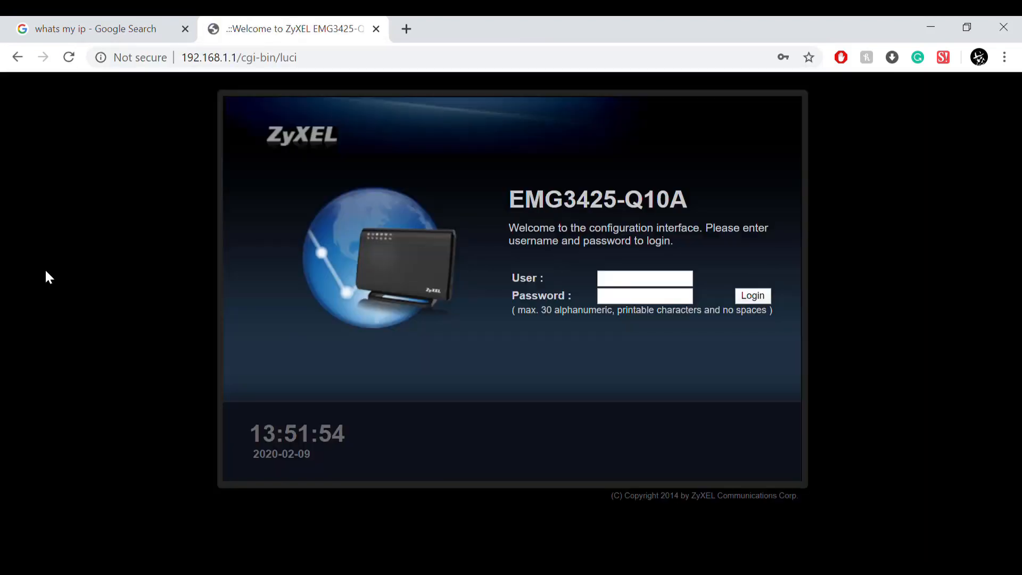
{"action": "mouse_move", "coordinate": [599, 31]}
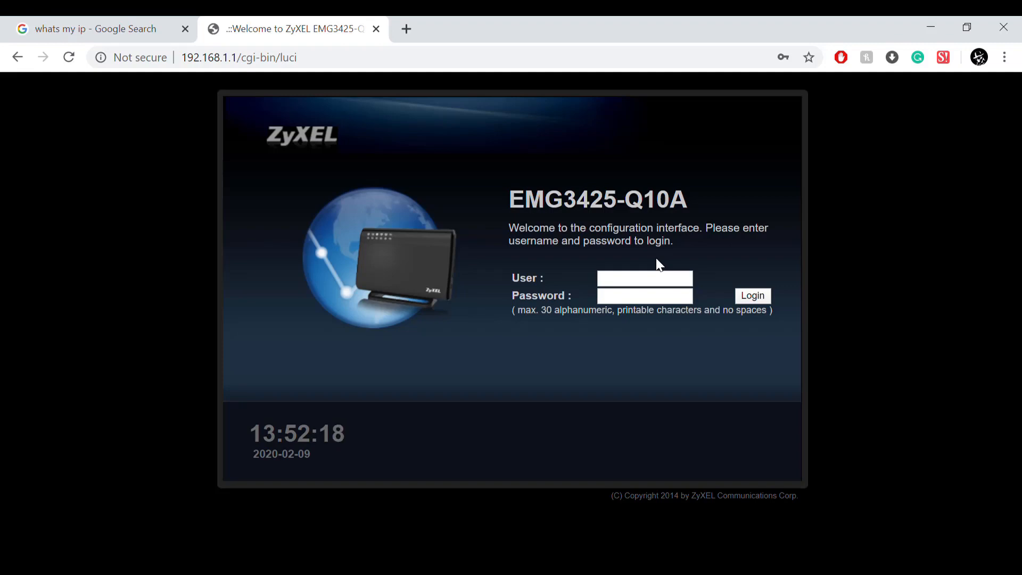
- Sign in to the router as admin and ignore the password-change prompt
{"action": "type", "text": "admin"}
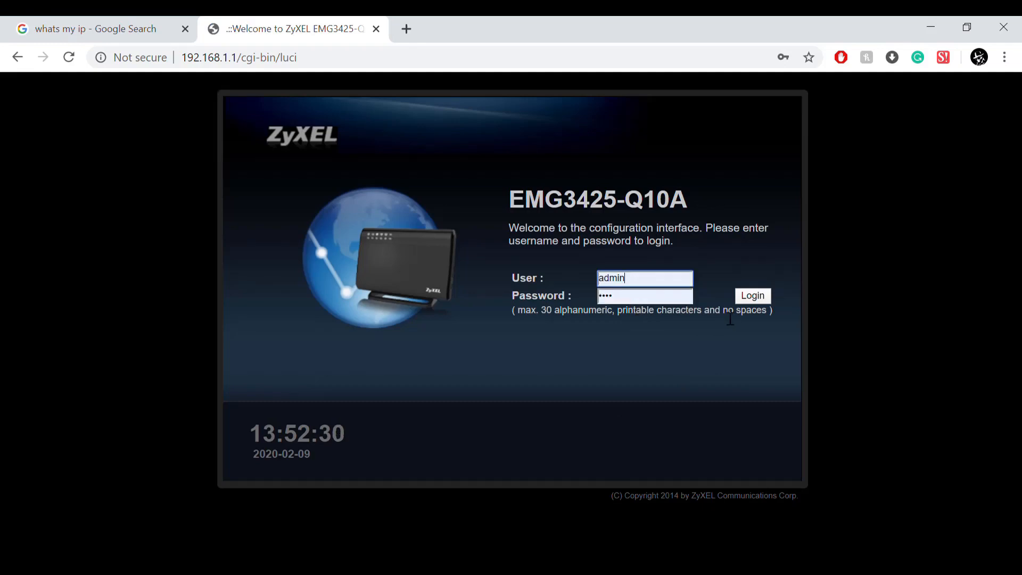
{"action": "left_click", "coordinate": [752, 295]}
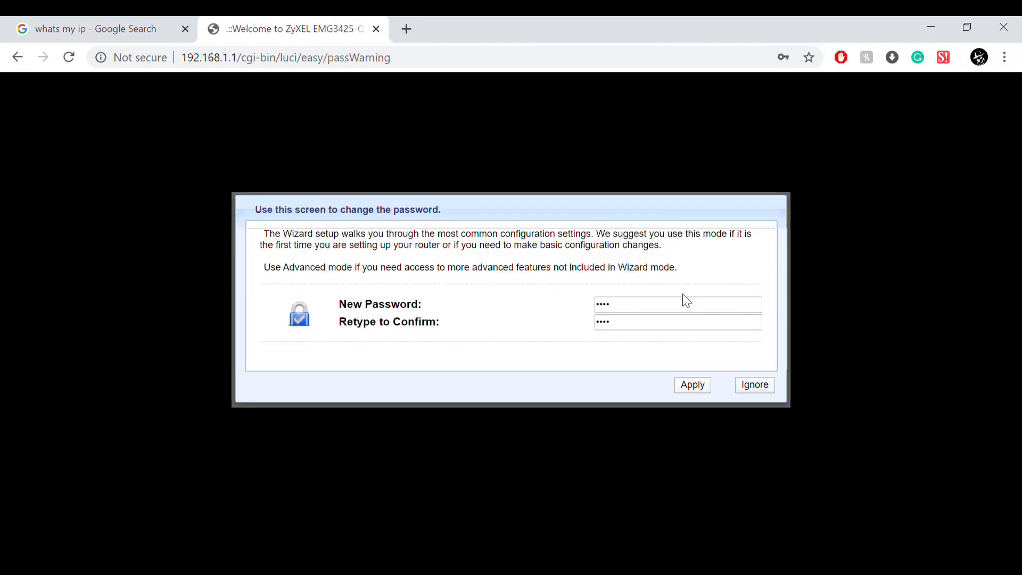
{"action": "left_click", "coordinate": [754, 385]}
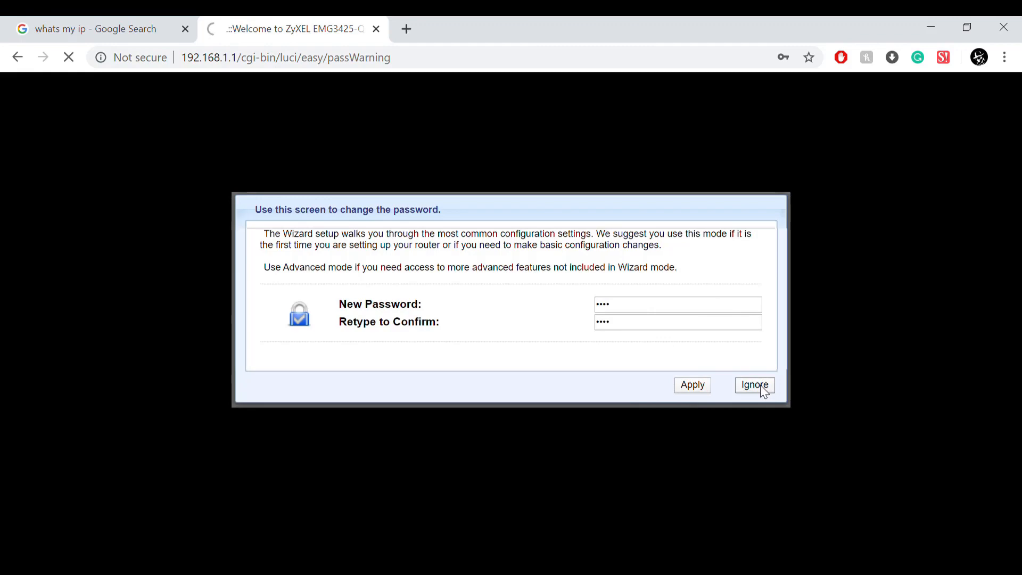
{"action": "left_click", "coordinate": [754, 384]}
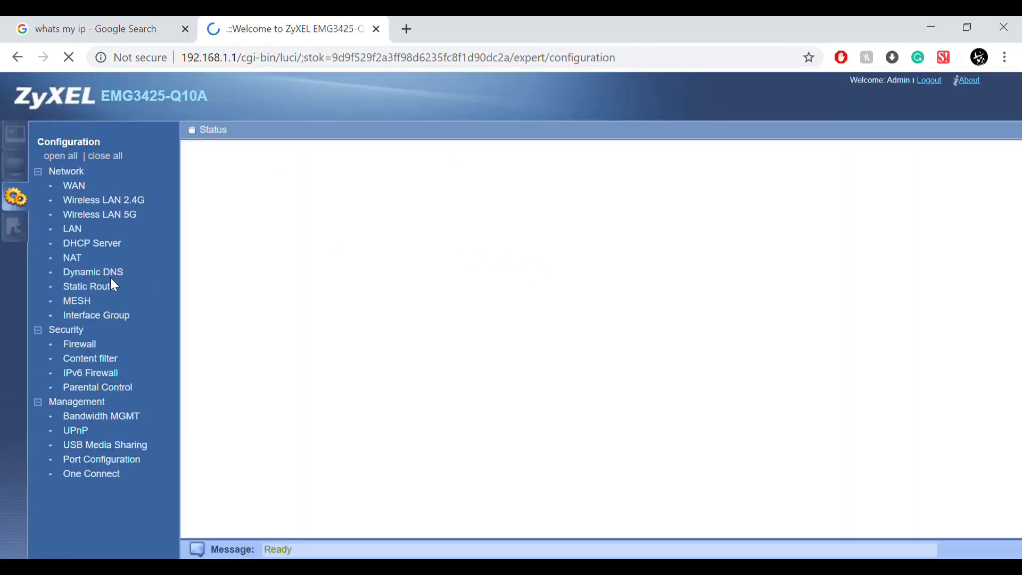
- Go to Network > WAN and compare the WAN IP with the public IP from the search results
{"action": "left_click", "coordinate": [73, 185]}
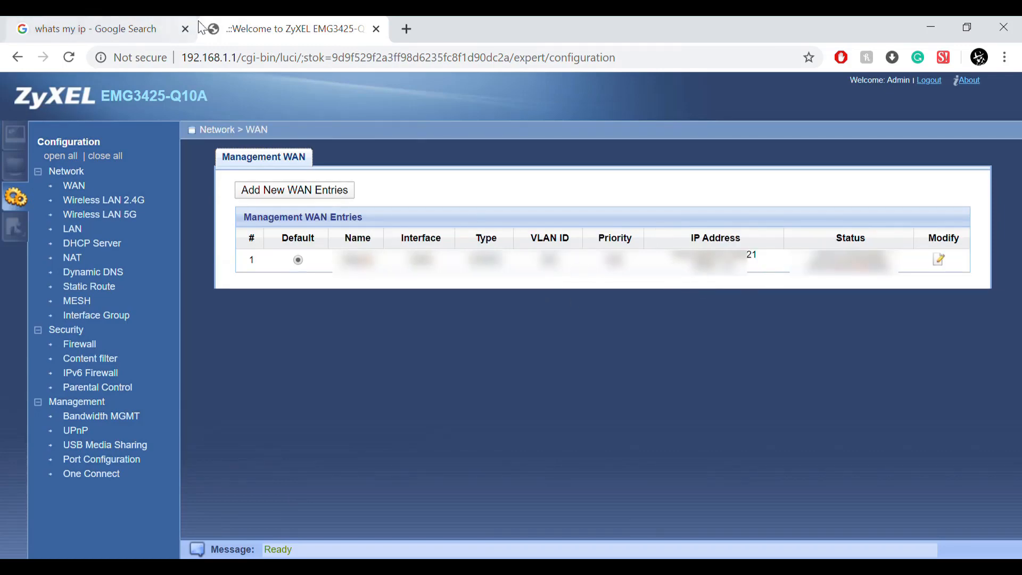
{"action": "left_click", "coordinate": [95, 29]}
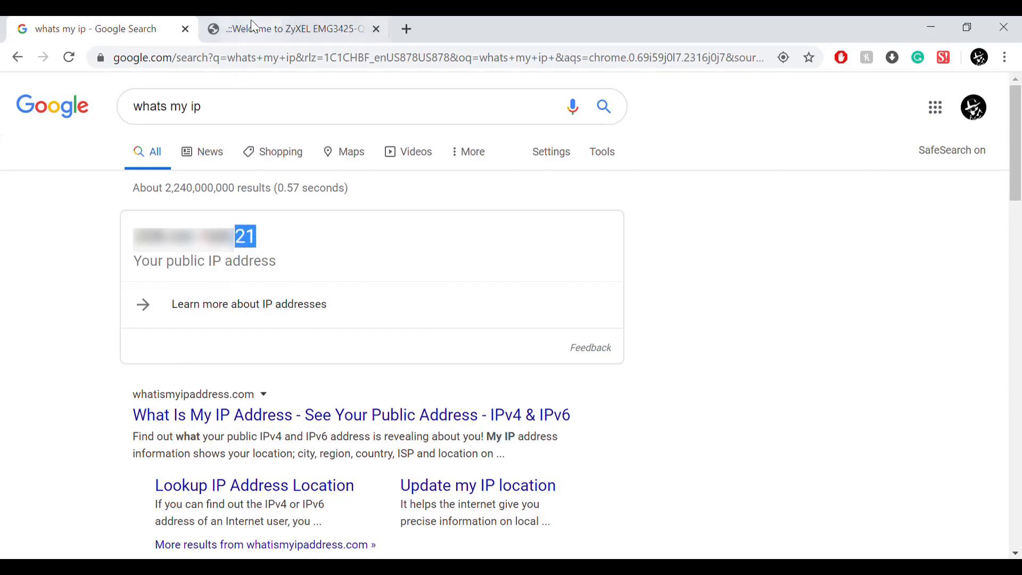
{"action": "left_click", "coordinate": [294, 28]}
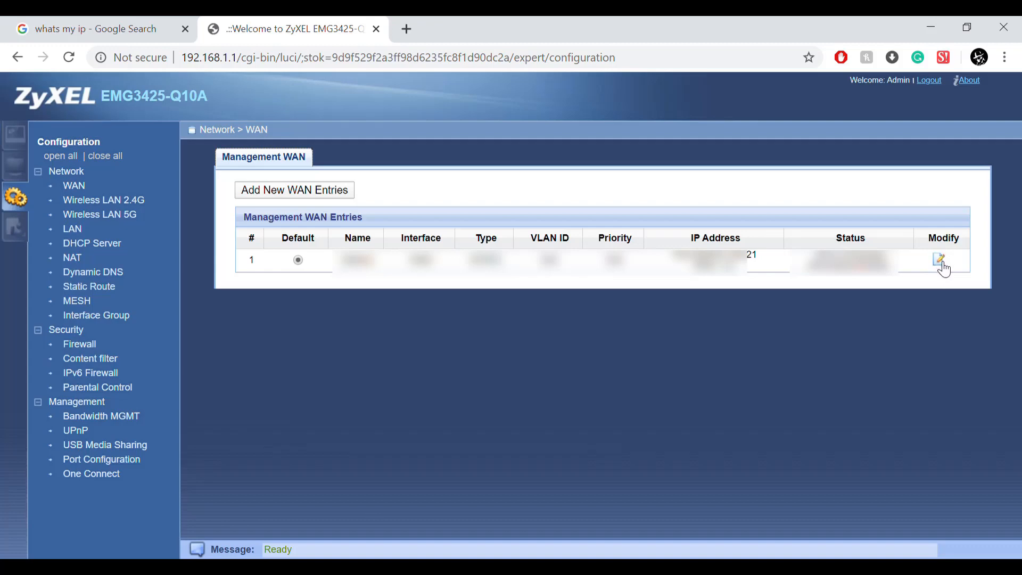
{"action": "left_click", "coordinate": [939, 260]}
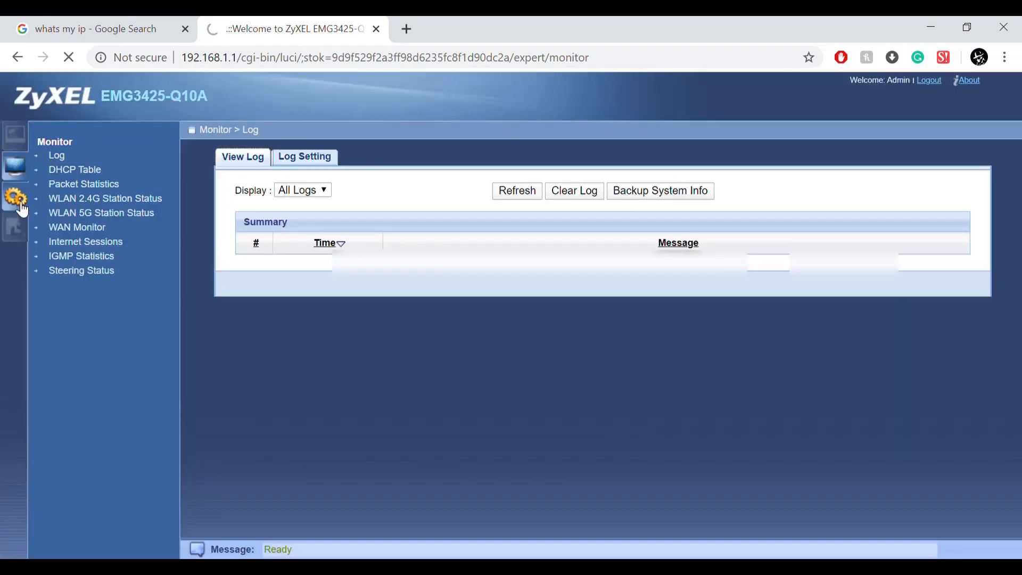
- Return to the WAN list and modify the existing WAN connection entry
{"action": "left_click", "coordinate": [14, 197]}
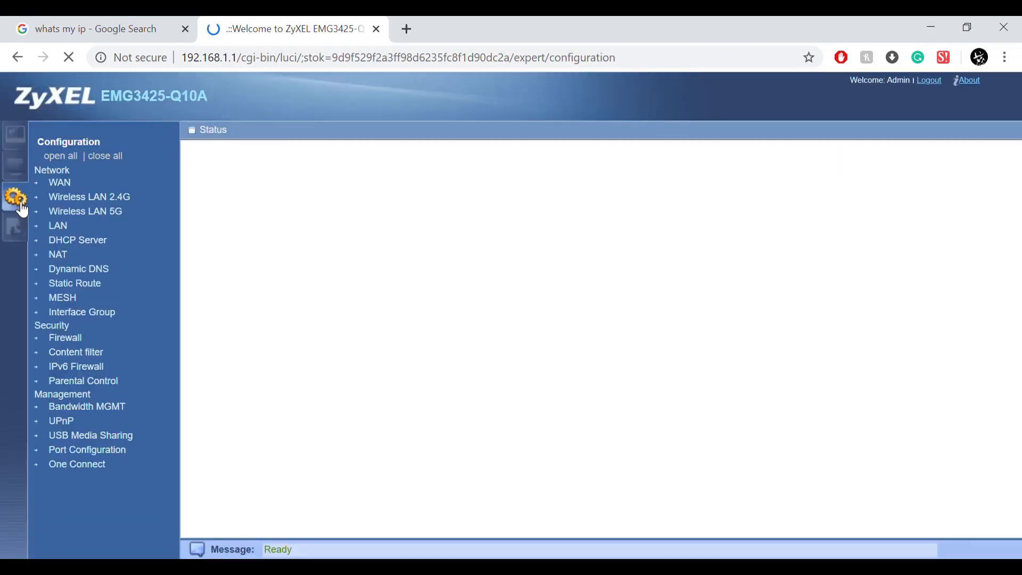
{"action": "left_click", "coordinate": [59, 182]}
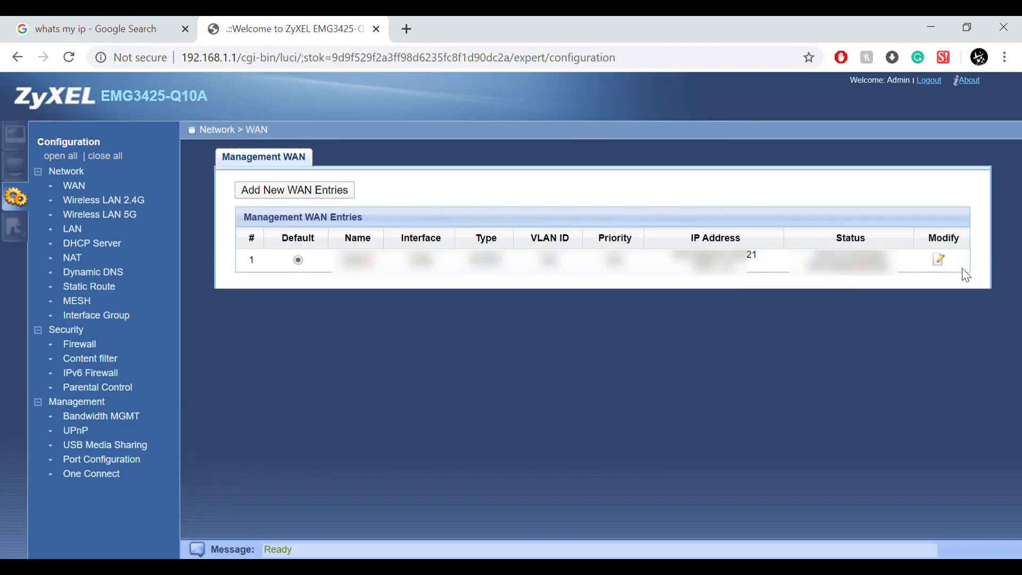
{"action": "left_click", "coordinate": [940, 260]}
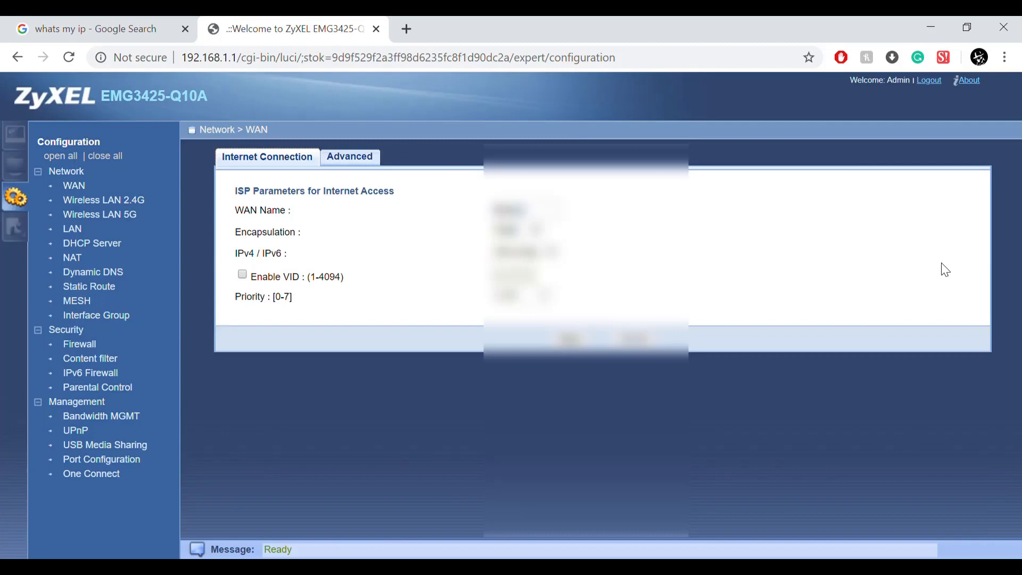
{"action": "scroll", "scroll_direction": "down", "scroll_amount": 3}
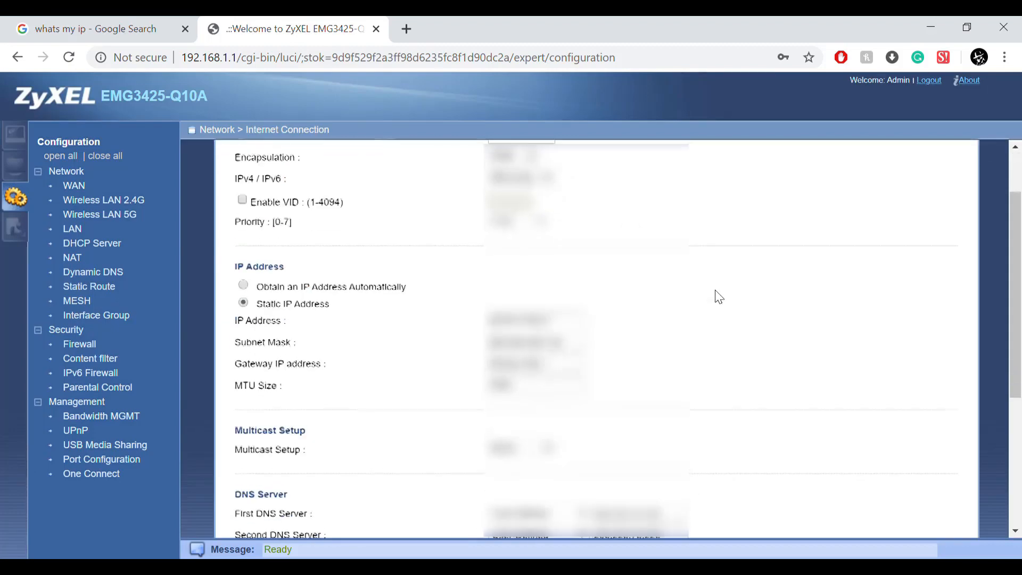
{"action": "scroll", "scroll_direction": "down", "scroll_amount": 3}
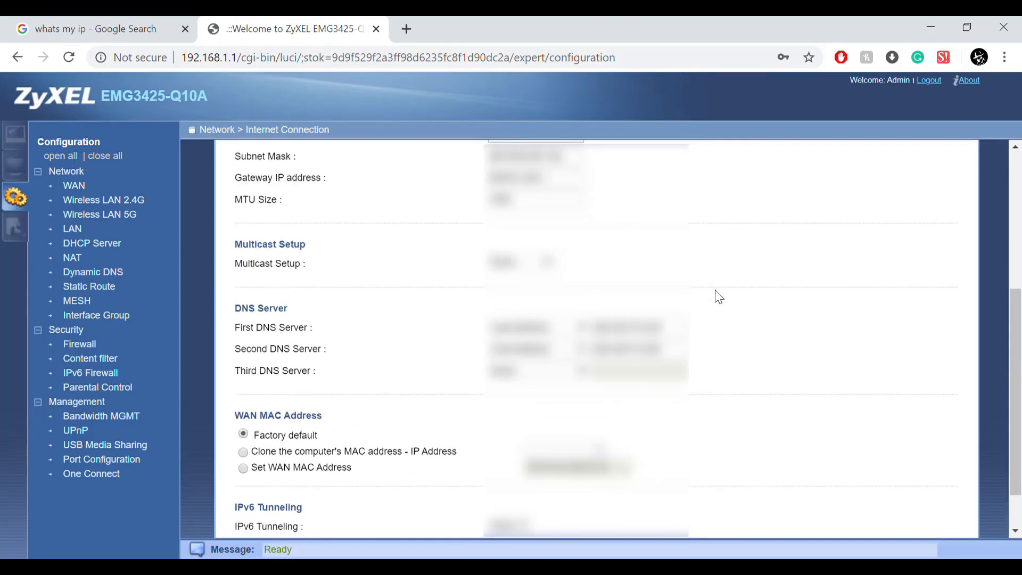
{"action": "scroll", "scroll_direction": "down", "scroll_amount": 3}
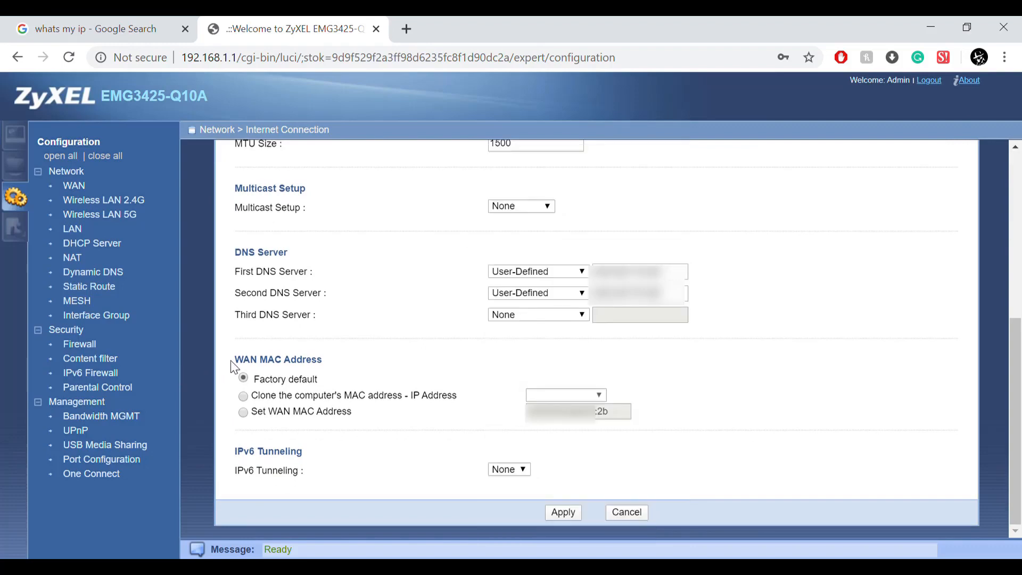
{"action": "mouse_move", "coordinate": [829, 340]}
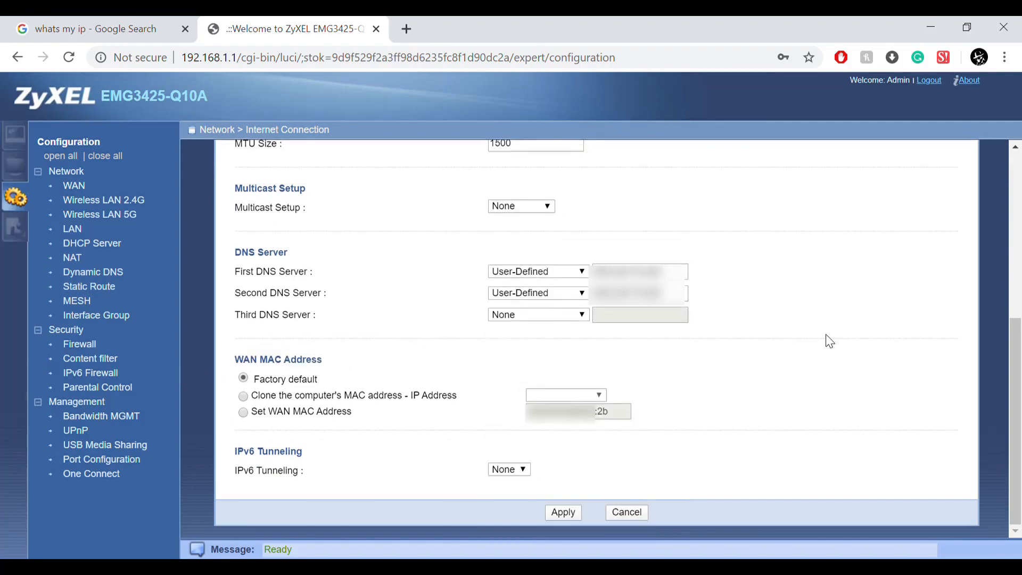
{"action": "mouse_move", "coordinate": [713, 437]}
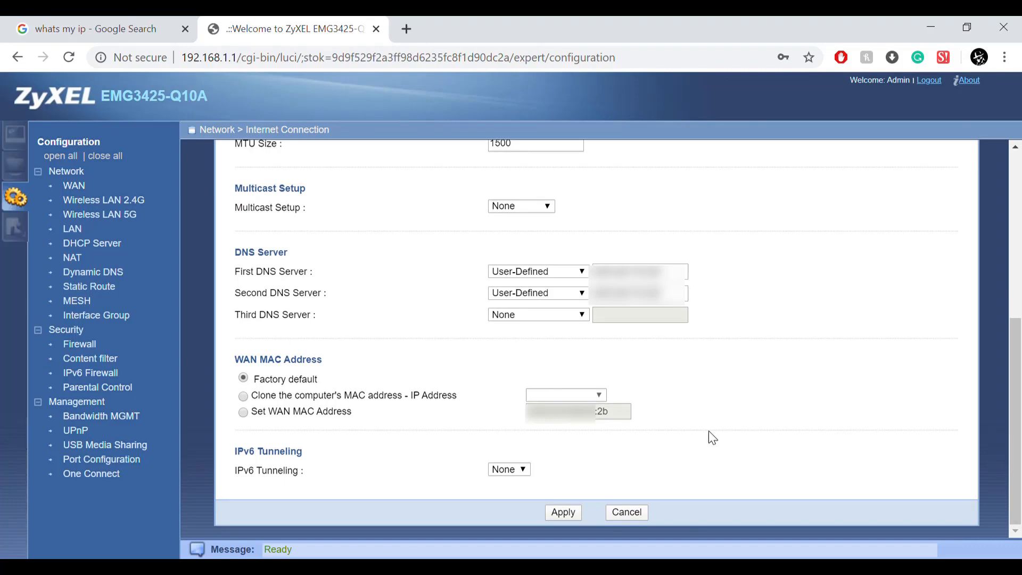
{"action": "mouse_move", "coordinate": [713, 437]}
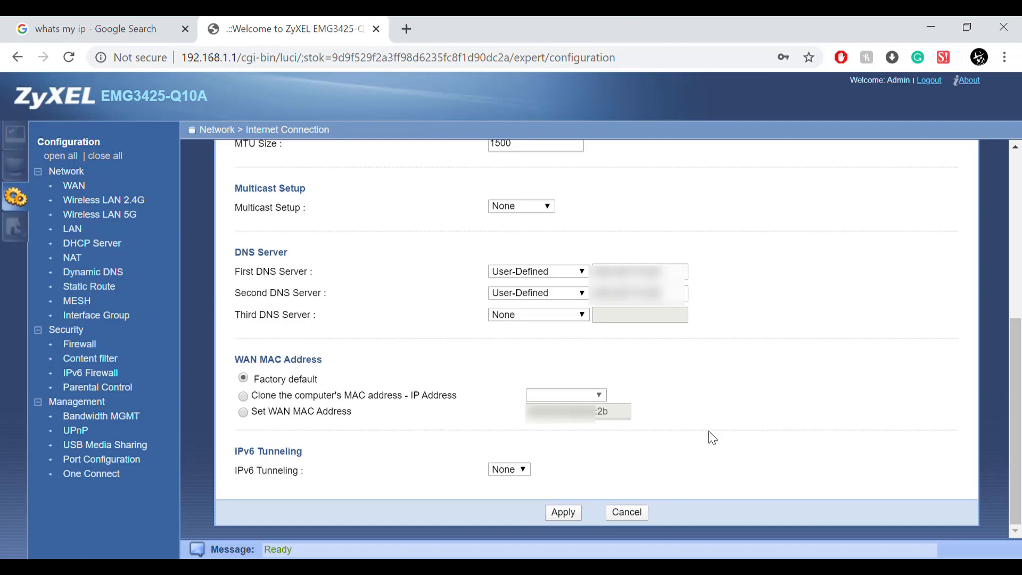
- Set a manual WAN MAC address ending in 2c instead of 2b and apply it
{"action": "left_click", "coordinate": [242, 395]}
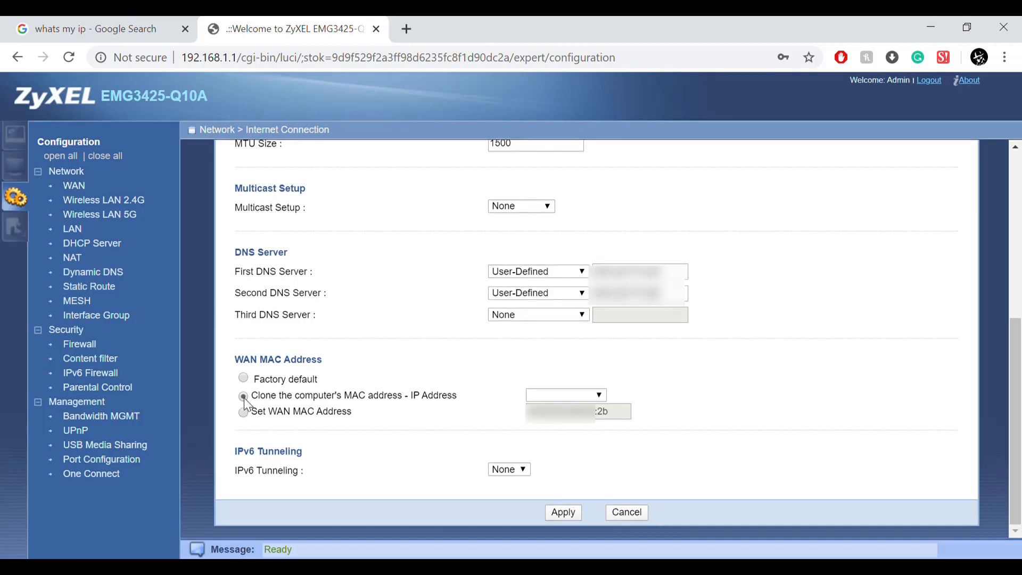
{"action": "left_click", "coordinate": [243, 395]}
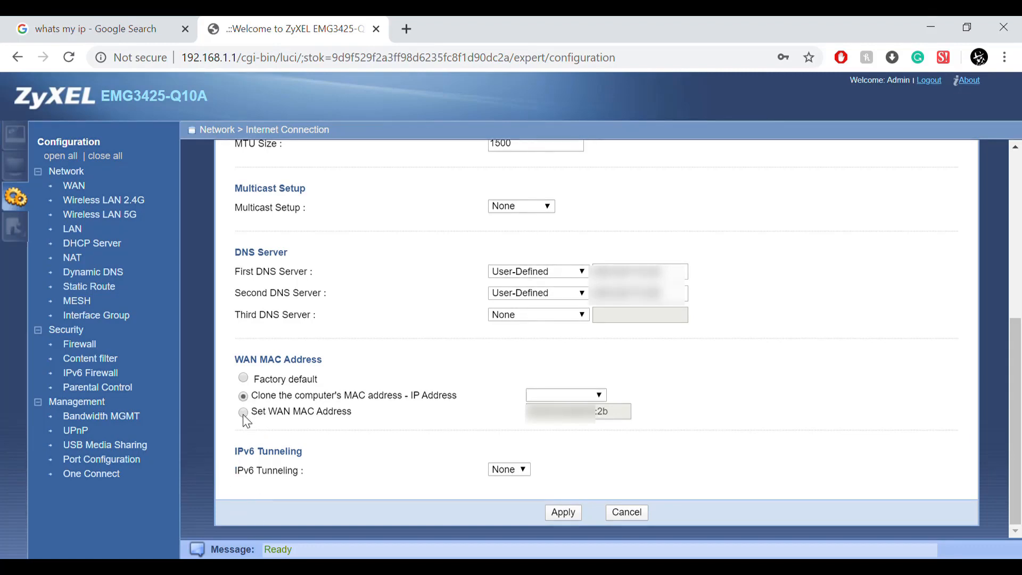
{"action": "left_click", "coordinate": [242, 411]}
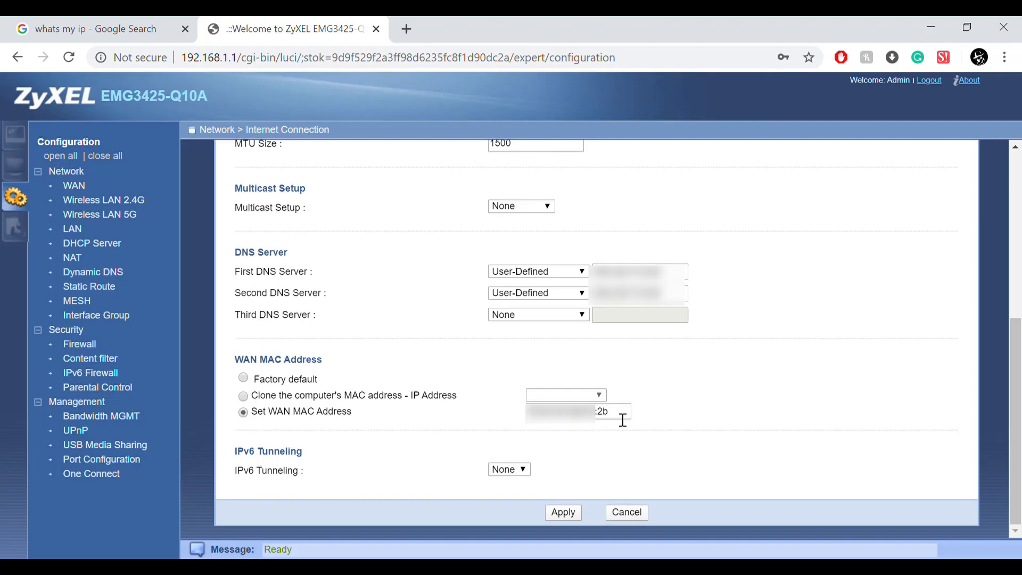
{"action": "left_click", "coordinate": [559, 411]}
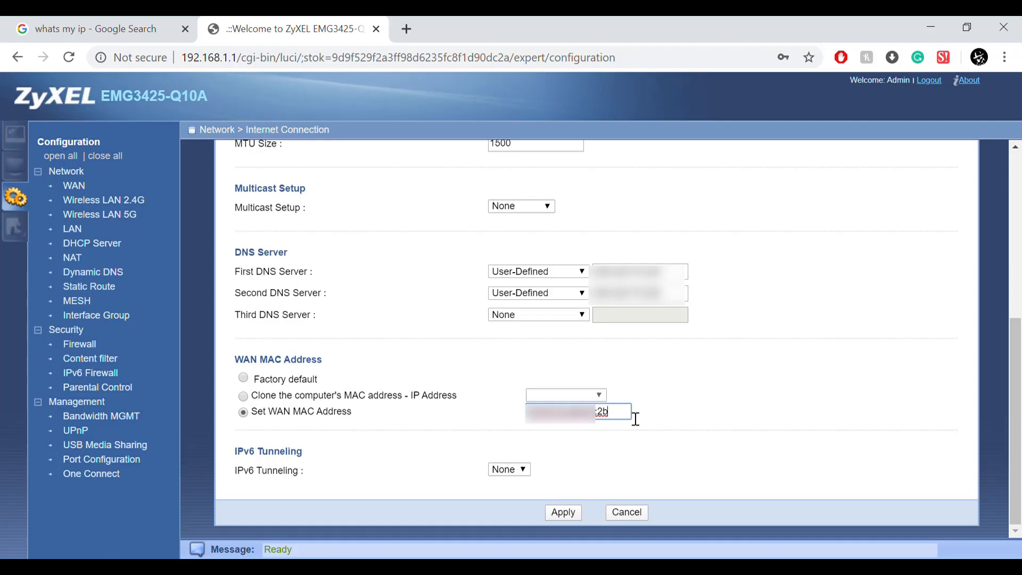
{"action": "mouse_move", "coordinate": [620, 418]}
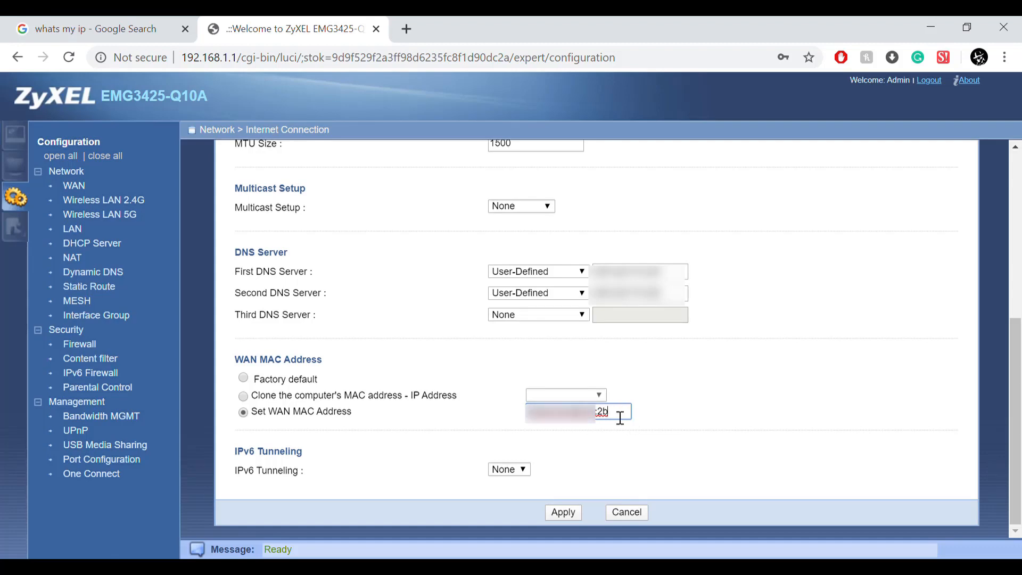
{"action": "key", "text": "Backspace"}
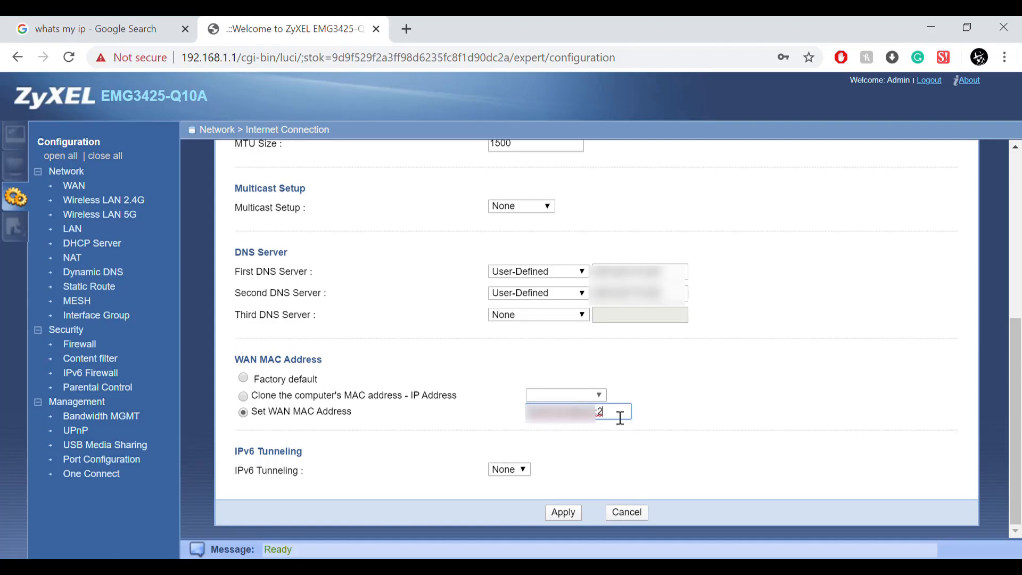
{"action": "type", "text": "c"}
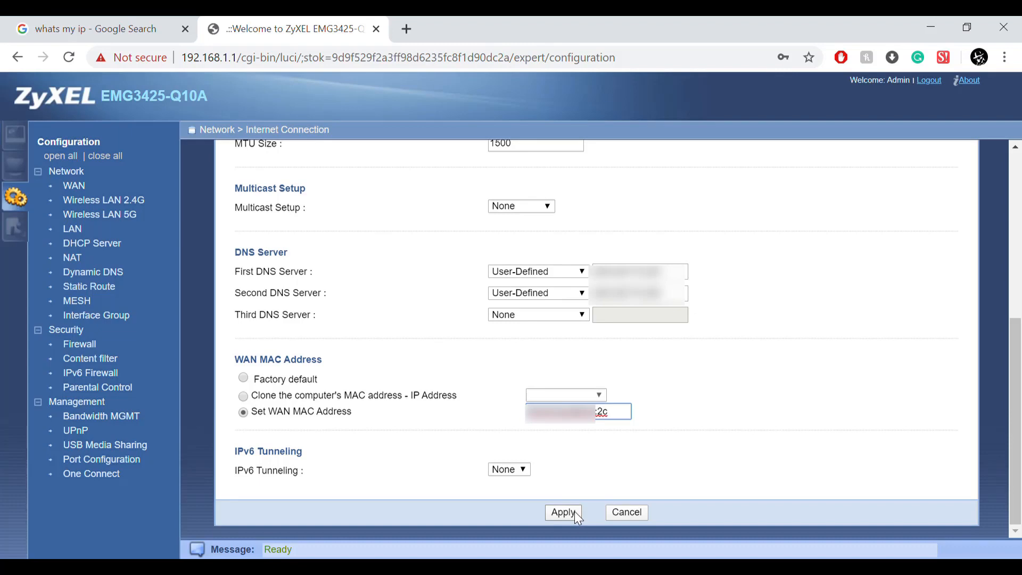
{"action": "left_click", "coordinate": [563, 513]}
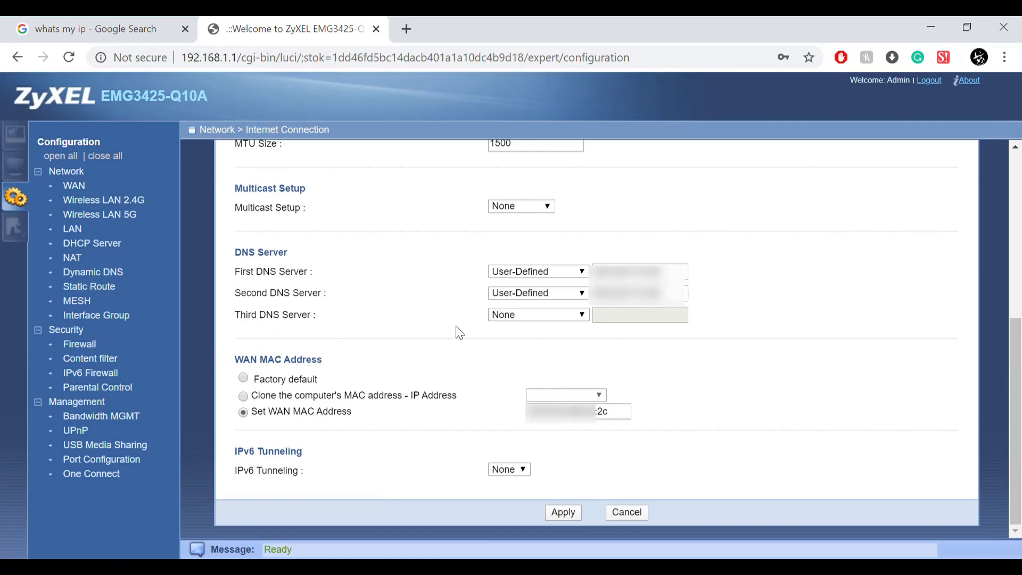
{"action": "mouse_move", "coordinate": [394, 58]}
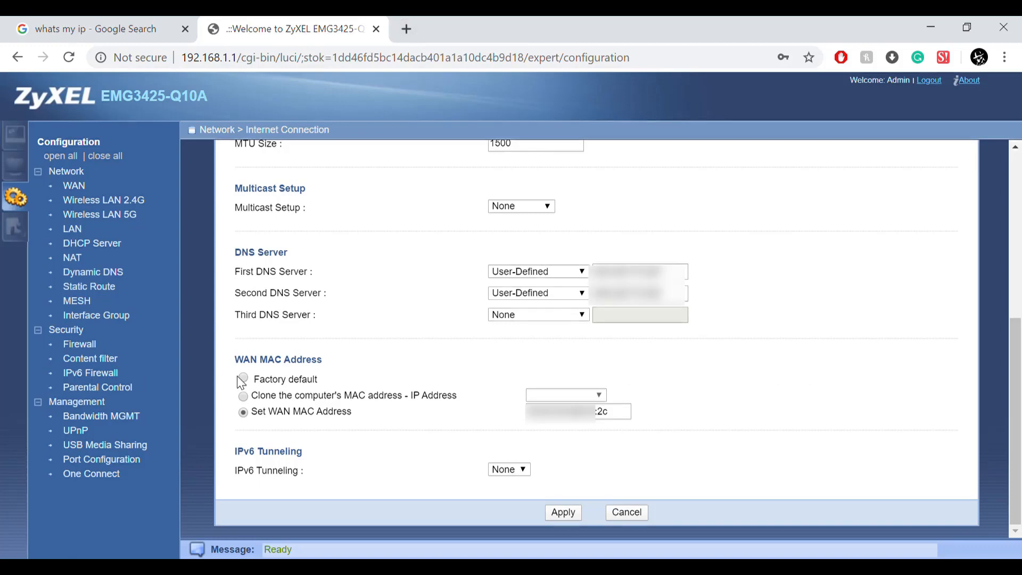
{"action": "mouse_move", "coordinate": [231, 383]}
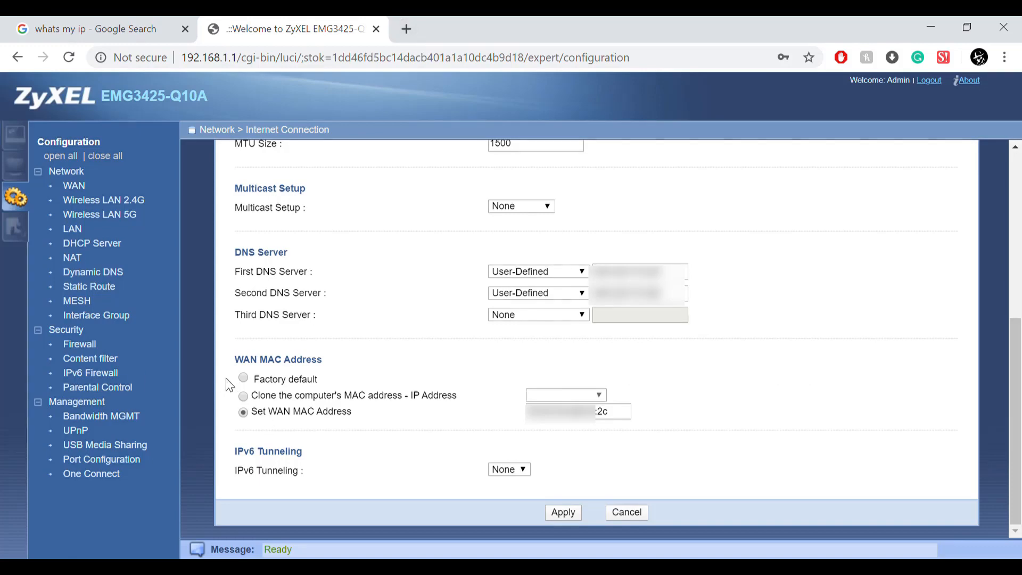
- Select the Factory default WAN MAC address and apply the change
{"action": "left_click", "coordinate": [243, 379]}
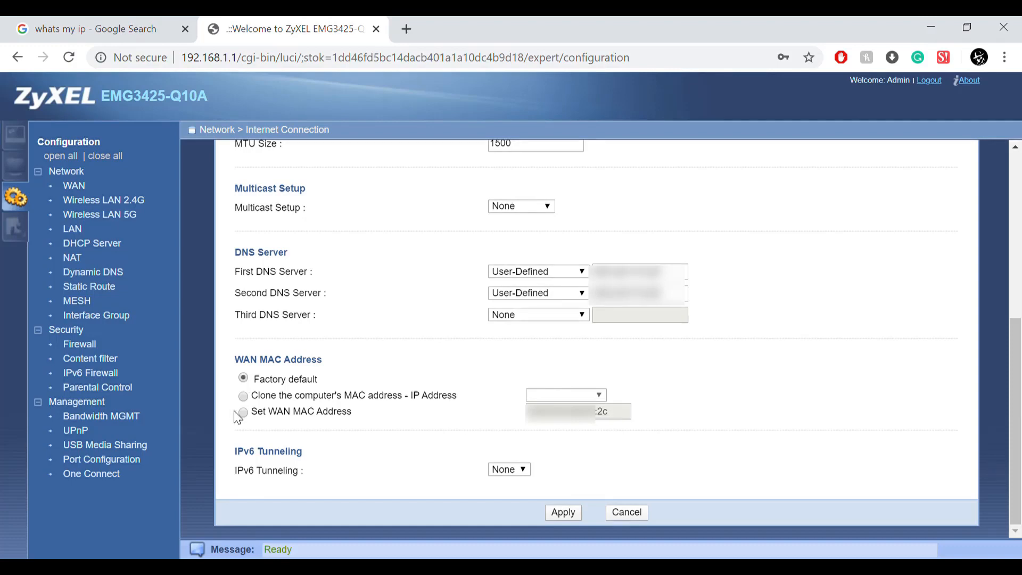
{"action": "left_click", "coordinate": [243, 412]}
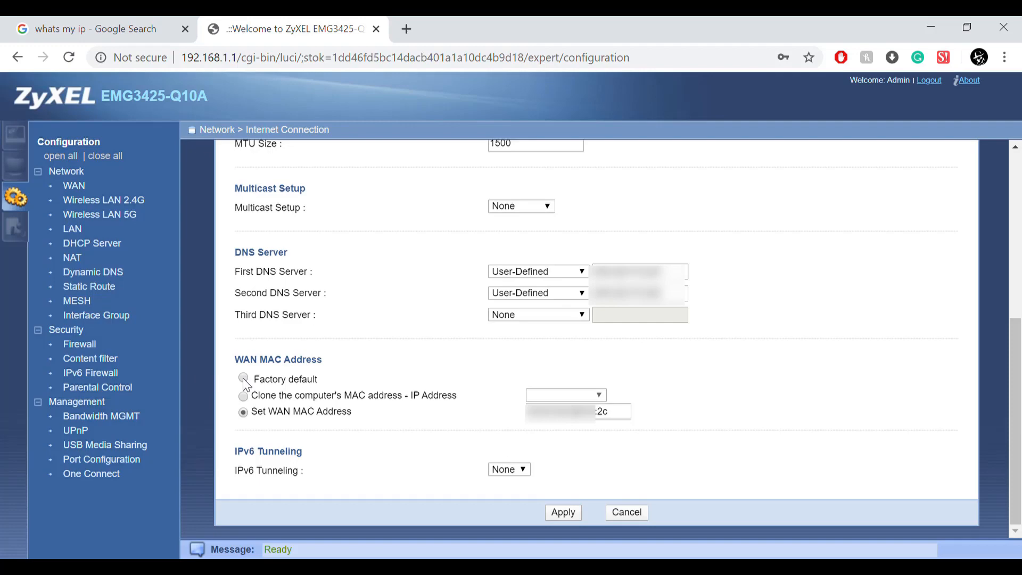
{"action": "left_click", "coordinate": [562, 513]}
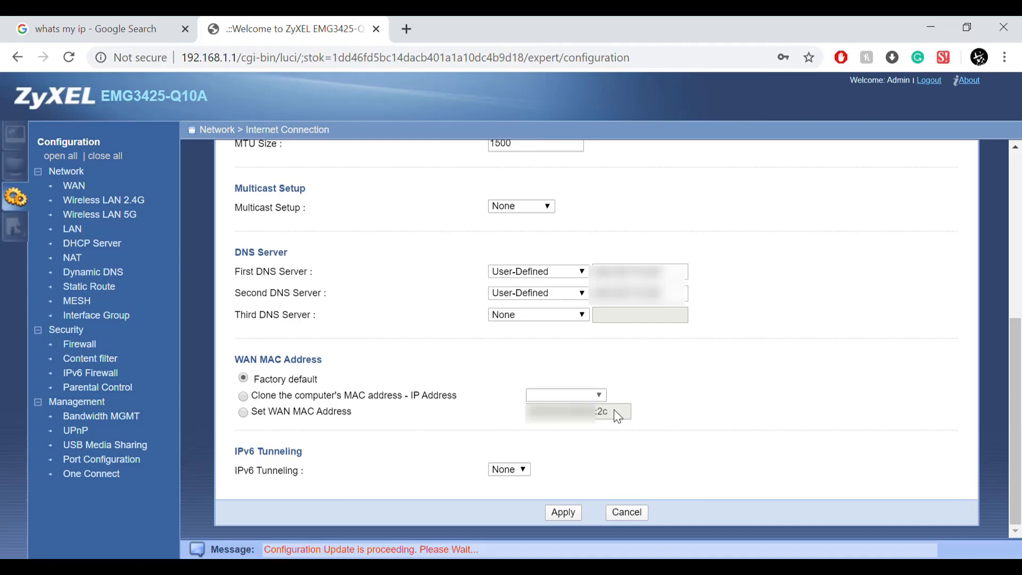
{"action": "mouse_move", "coordinate": [217, 330]}
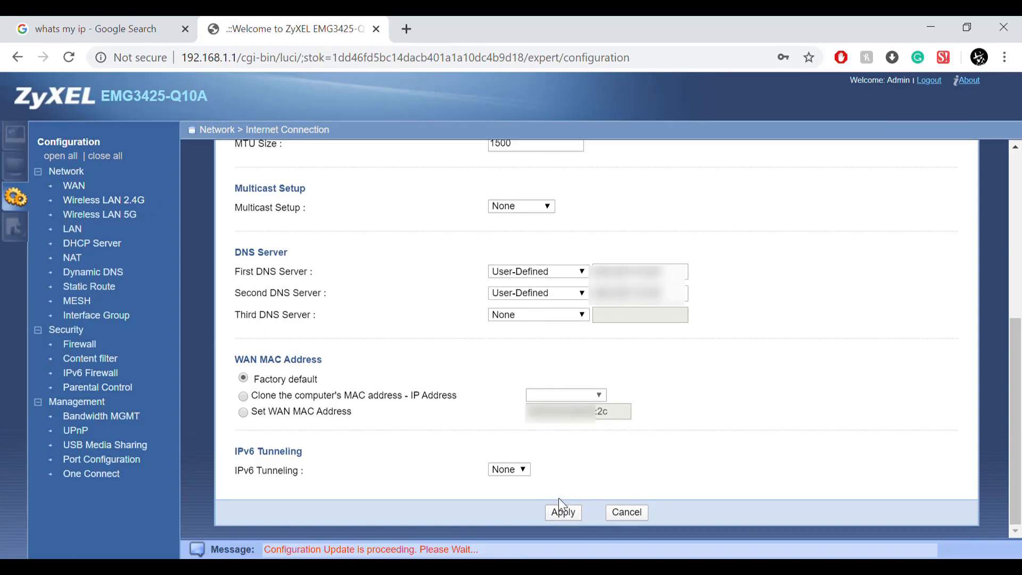
{"action": "mouse_move", "coordinate": [266, 429]}
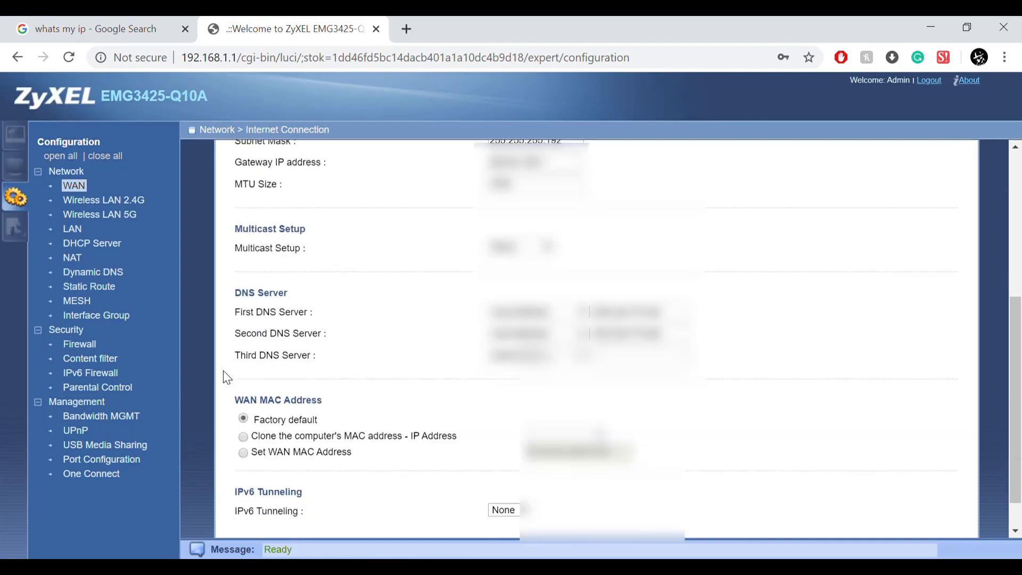
- Set the WAN connection to obtain its IP automatically with the factory default MAC, apply, and check the public IP in Google
{"action": "scroll", "scroll_direction": "down", "scroll_amount": 3}
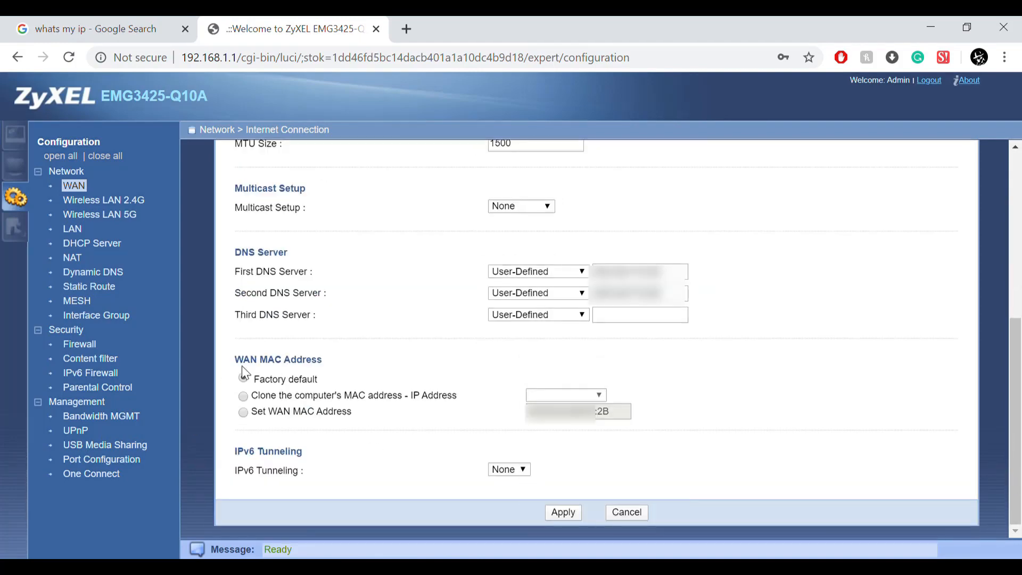
{"action": "left_click", "coordinate": [243, 379]}
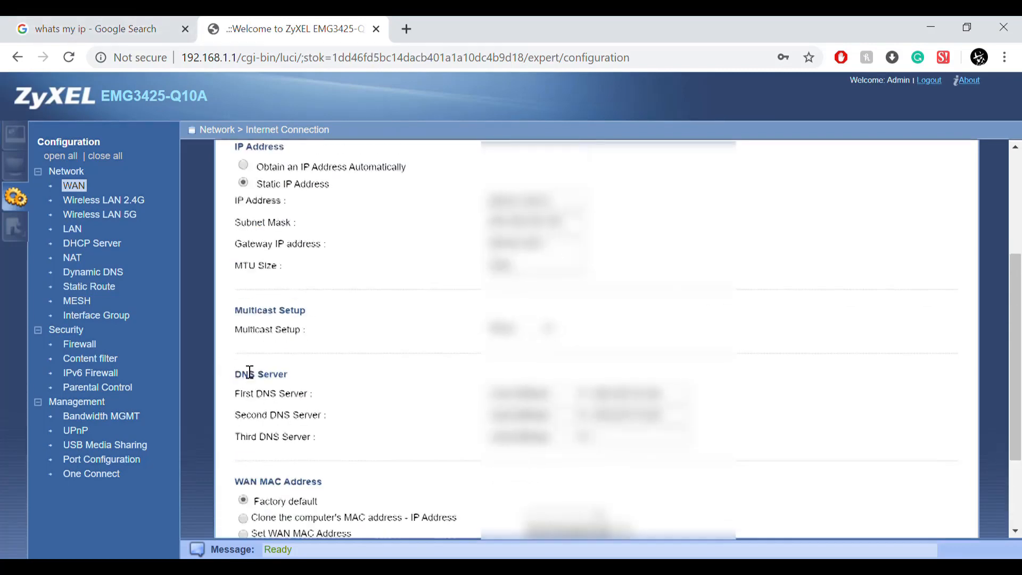
{"action": "scroll", "scroll_direction": "up", "scroll_amount": 3}
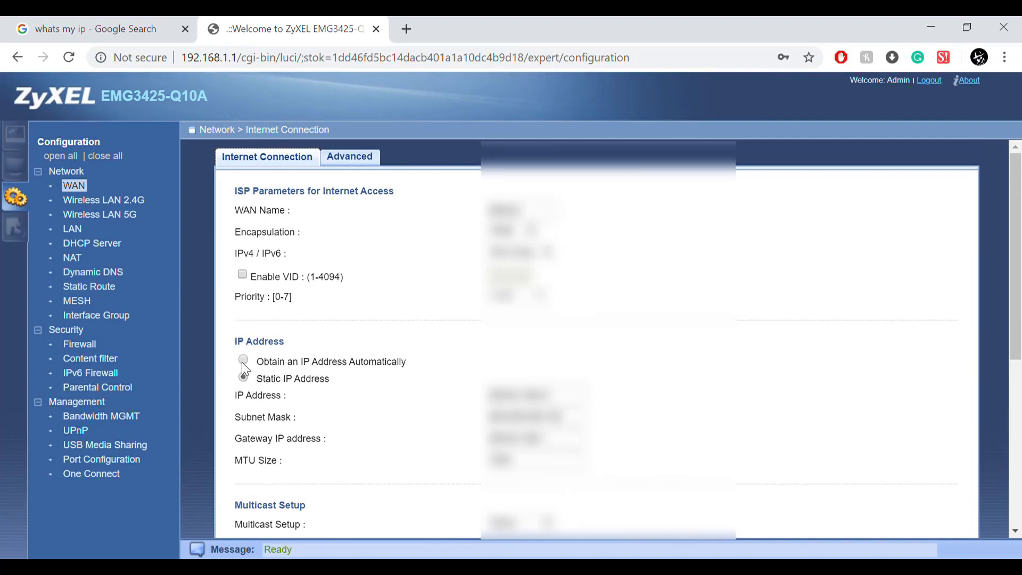
{"action": "left_click", "coordinate": [242, 361]}
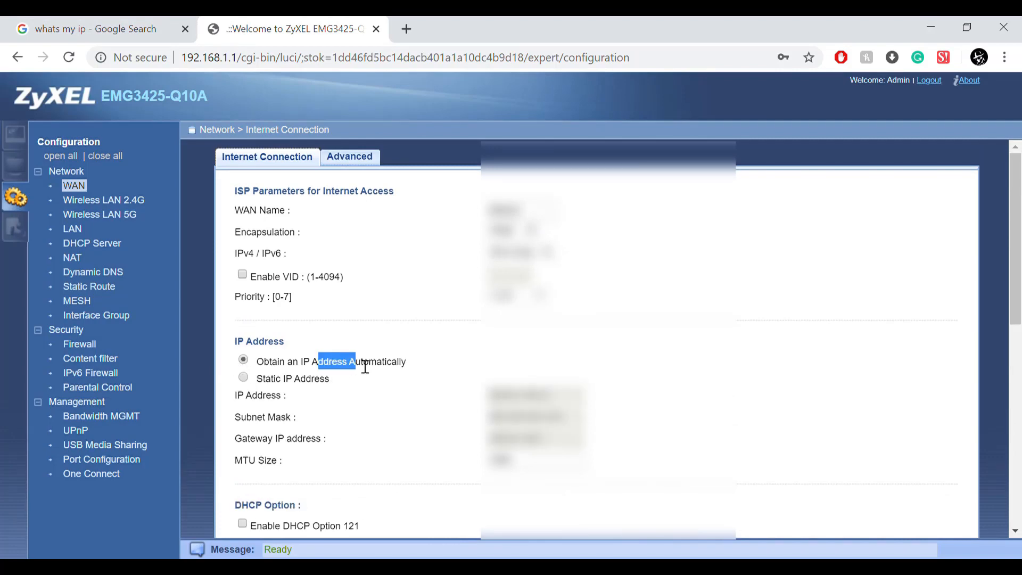
{"action": "scroll", "scroll_direction": "down", "scroll_amount": 3}
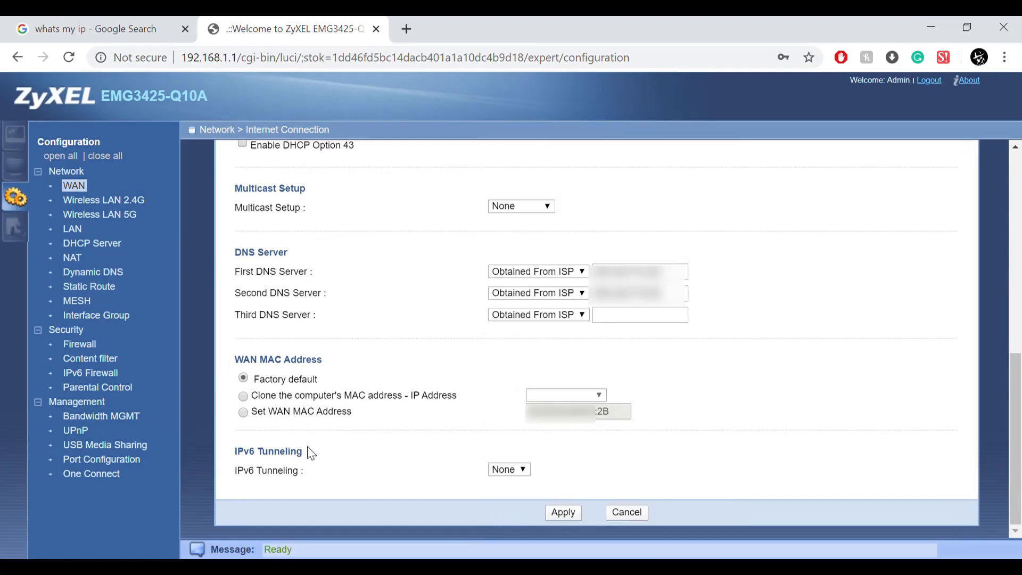
{"action": "left_click", "coordinate": [562, 512]}
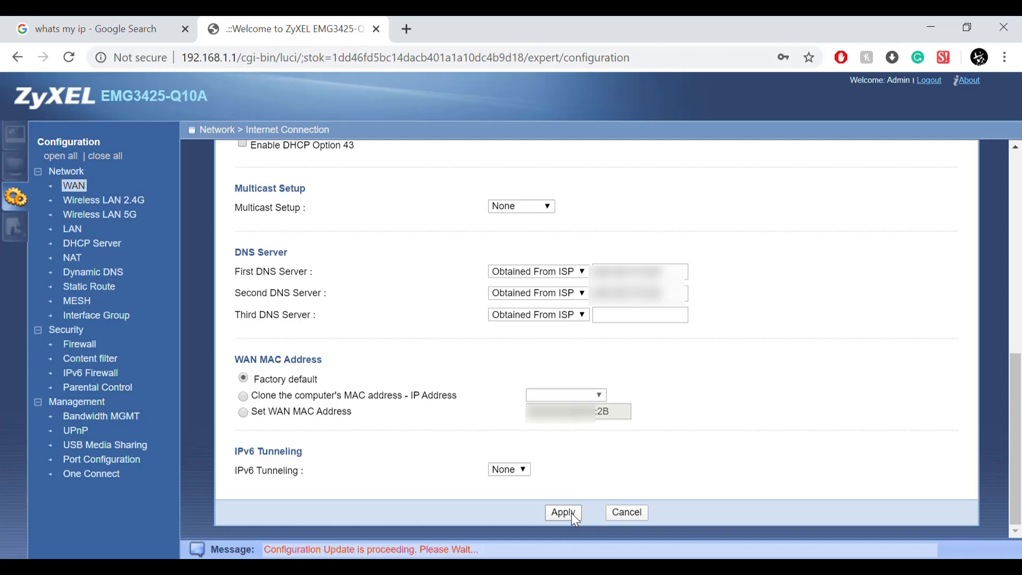
{"action": "left_click", "coordinate": [91, 28]}
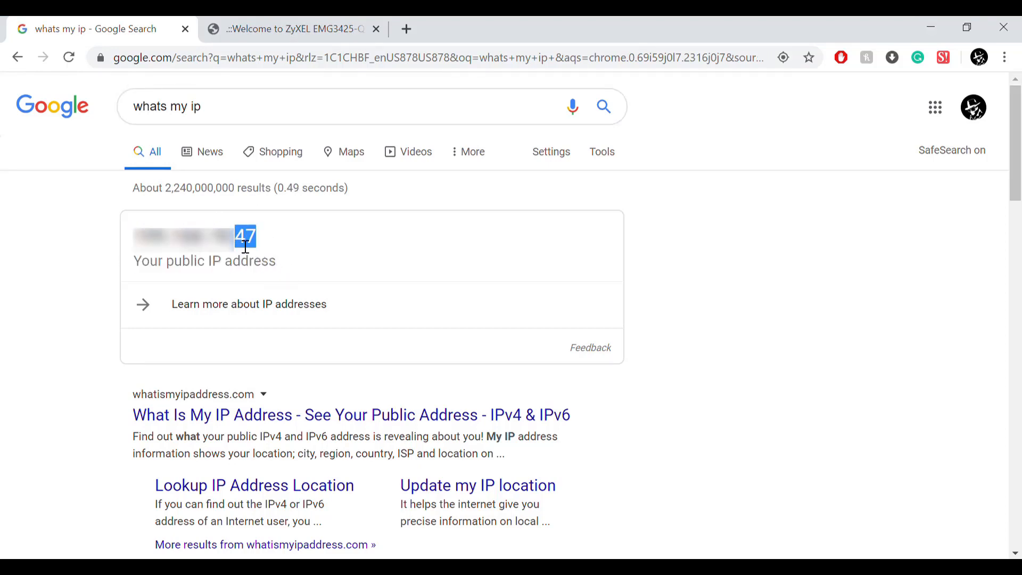
{"action": "mouse_move", "coordinate": [246, 215]}
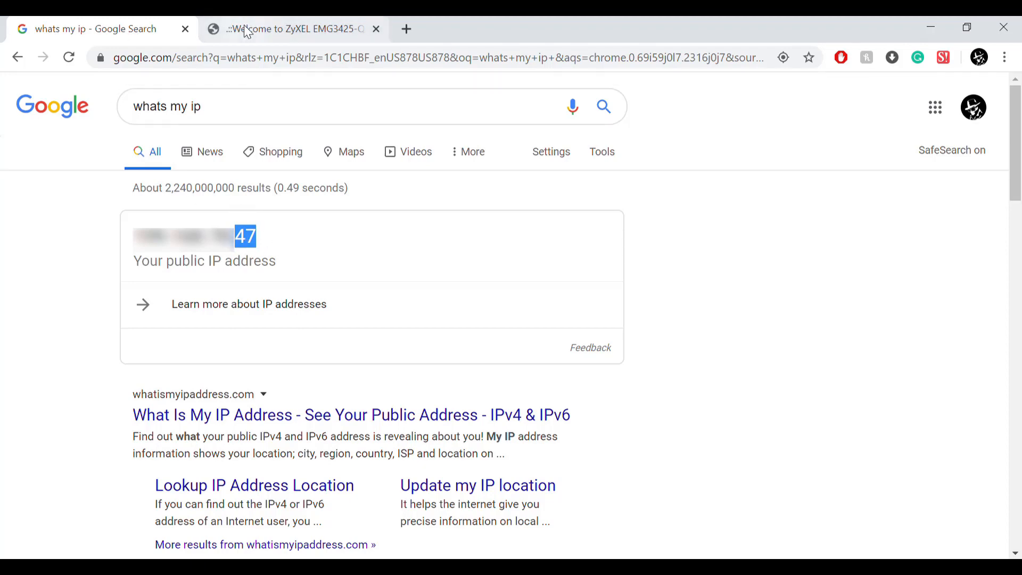
{"action": "left_click", "coordinate": [294, 29]}
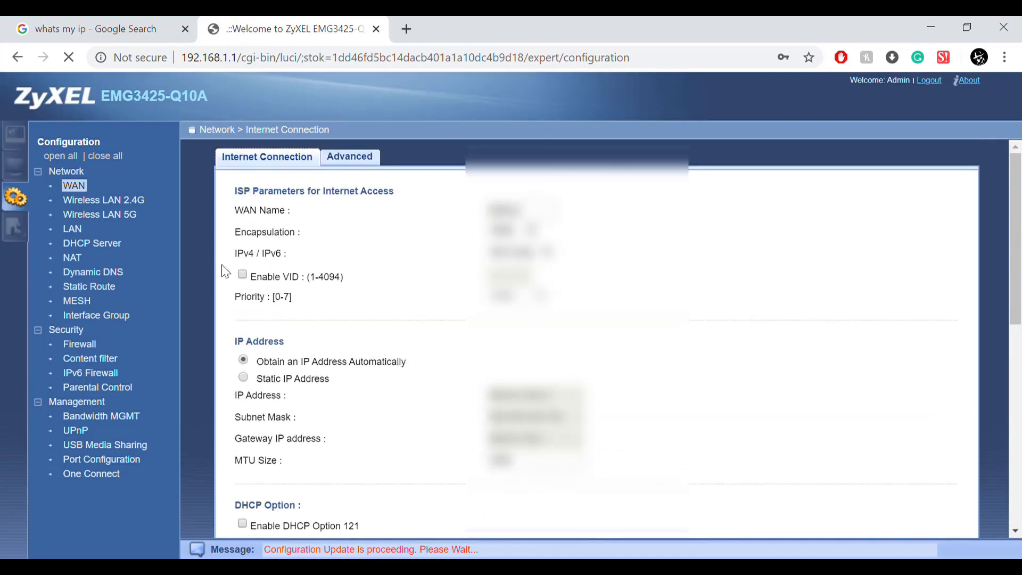
{"action": "scroll", "scroll_direction": "down", "scroll_amount": 3}
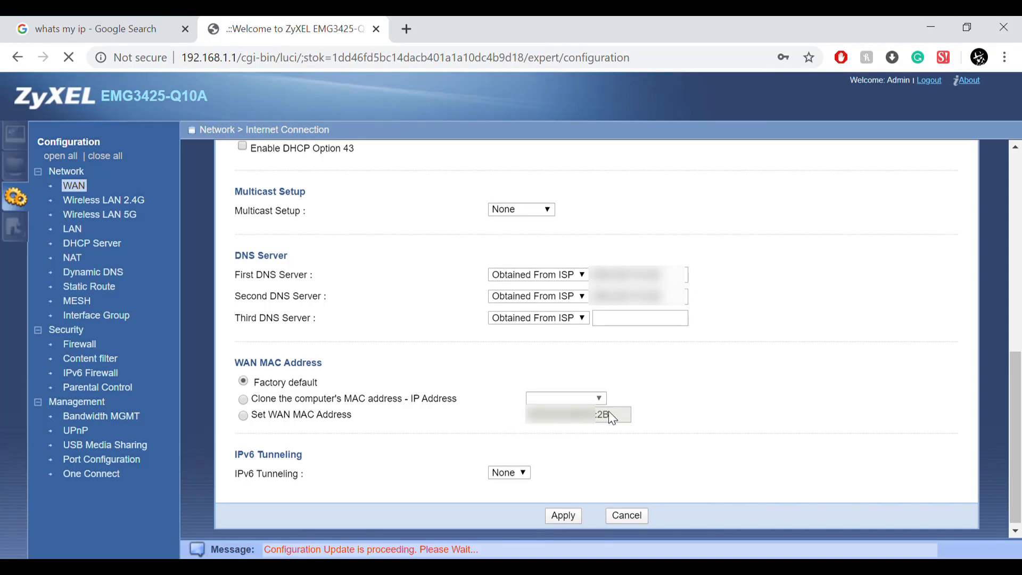
{"action": "mouse_move", "coordinate": [553, 402]}
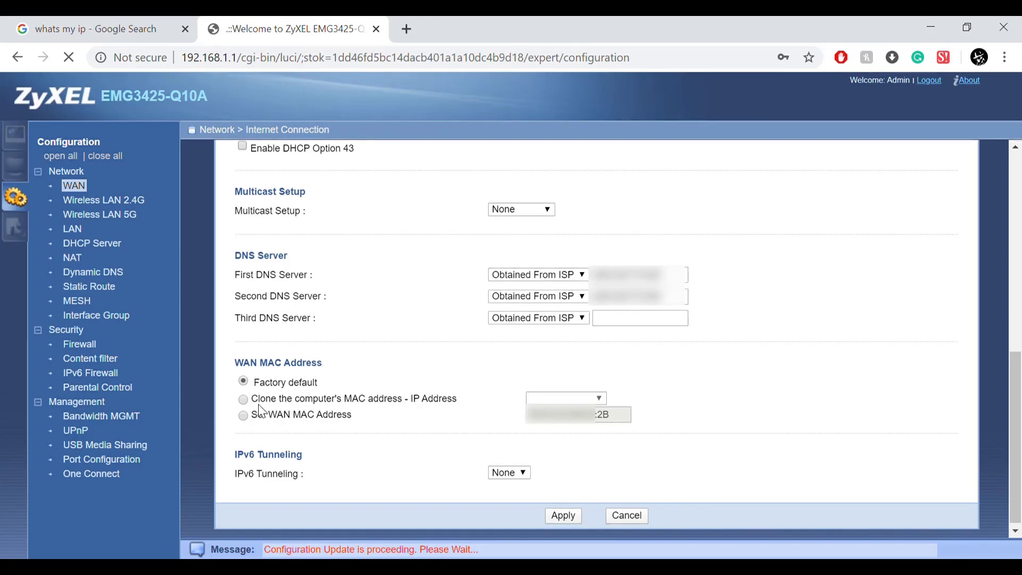
{"action": "mouse_move", "coordinate": [383, 423]}
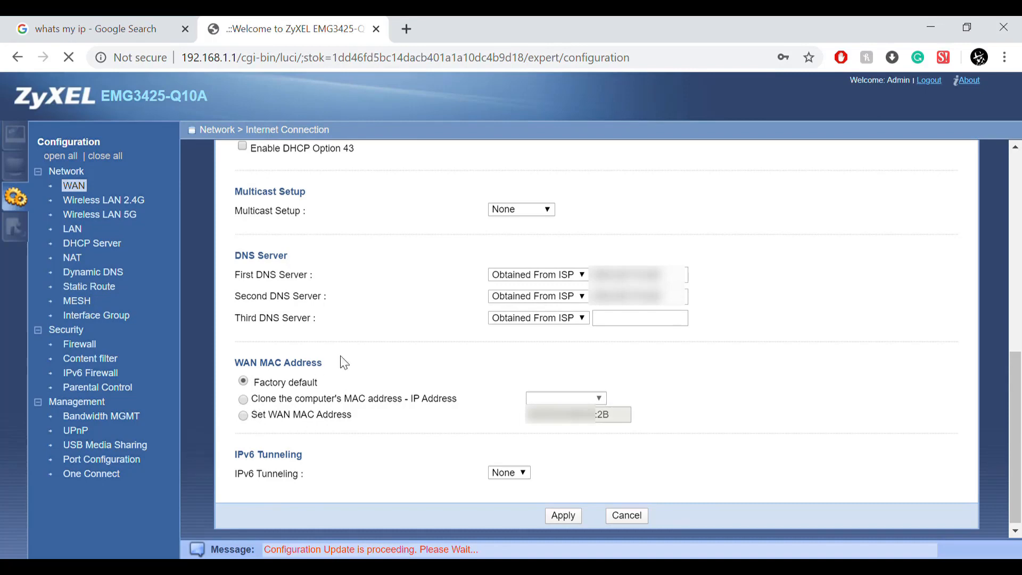
{"action": "mouse_move", "coordinate": [273, 414]}
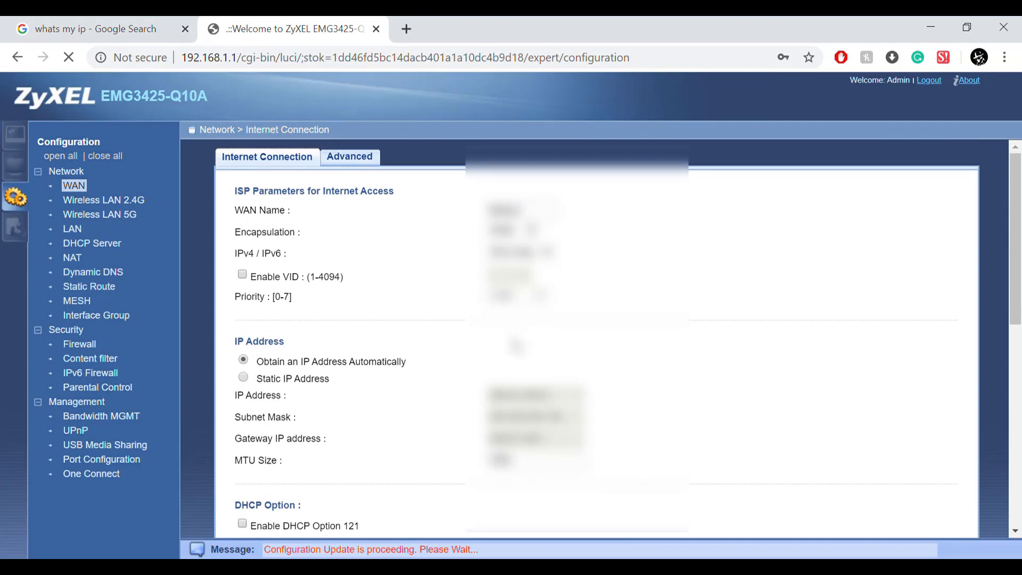
{"action": "mouse_move", "coordinate": [372, 403]}
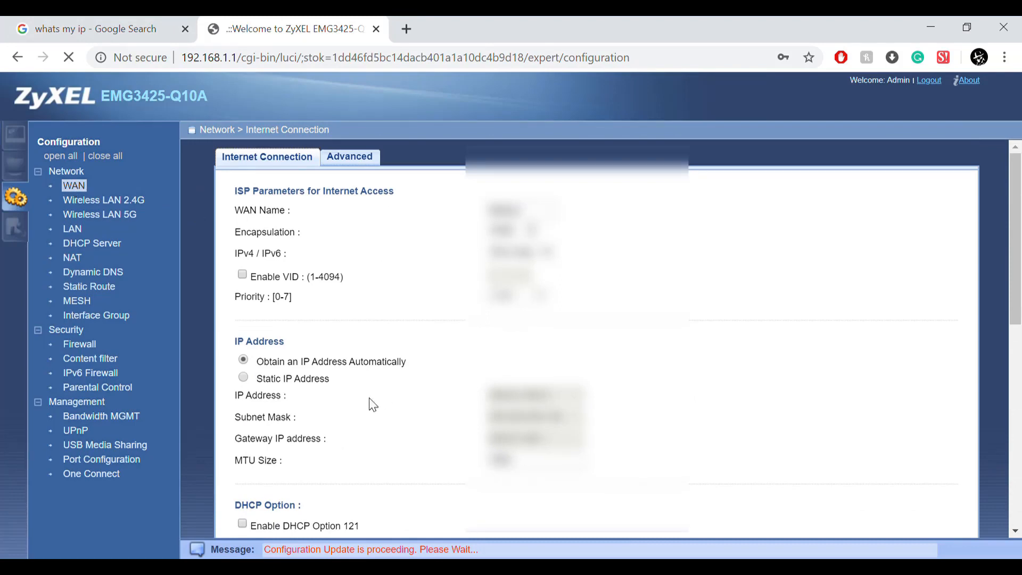
{"action": "scroll", "scroll_direction": "down", "scroll_amount": 3}
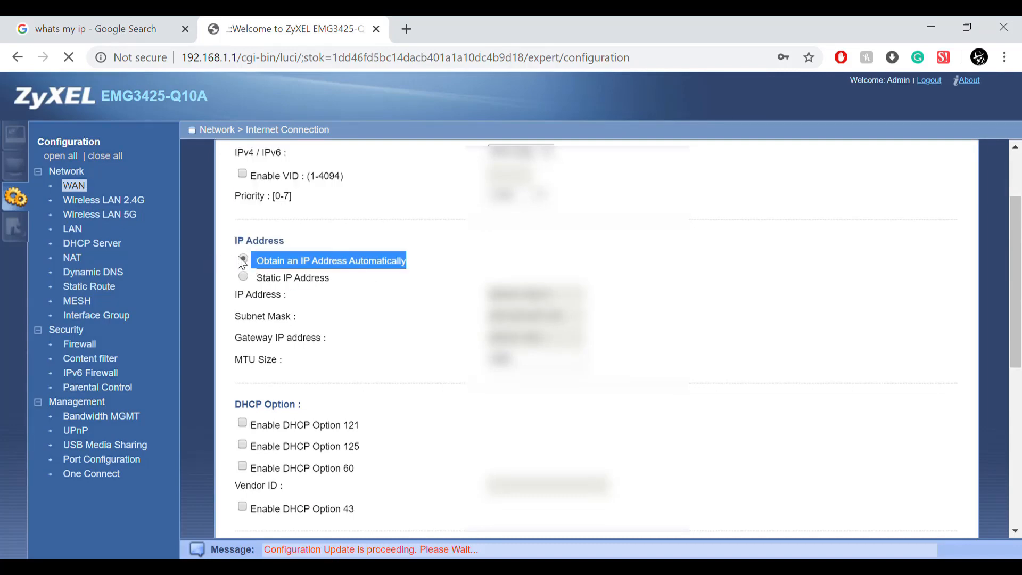
{"action": "left_click", "coordinate": [243, 260]}
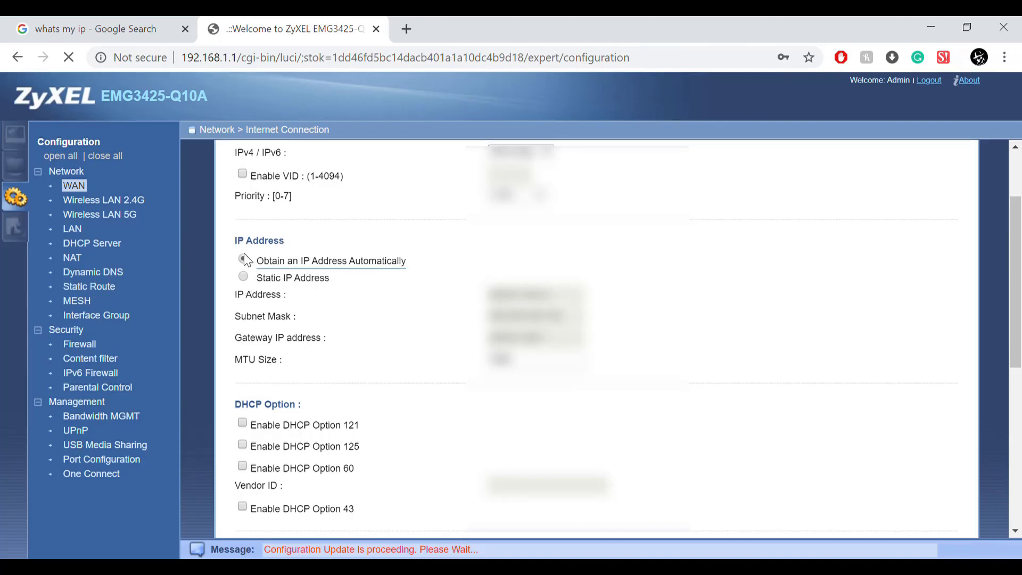
{"action": "scroll", "scroll_direction": "down", "scroll_amount": 3}
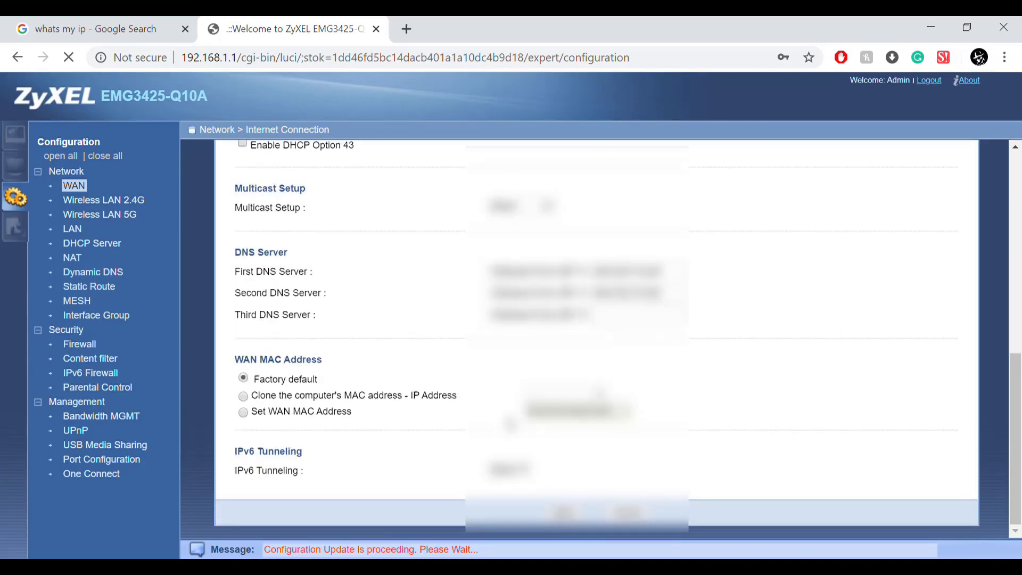
{"action": "left_click", "coordinate": [98, 28]}
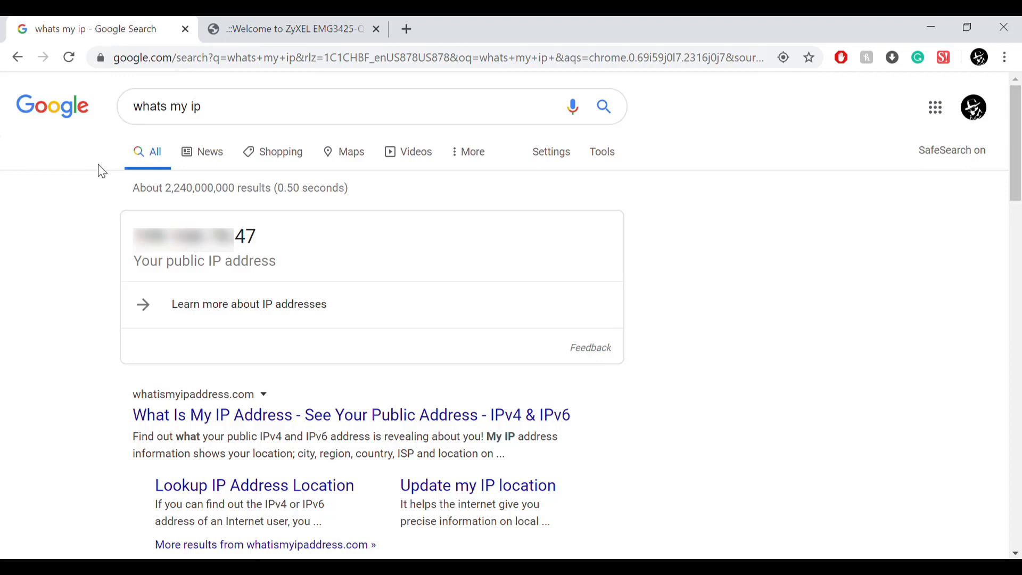
{"action": "mouse_move", "coordinate": [74, 222]}
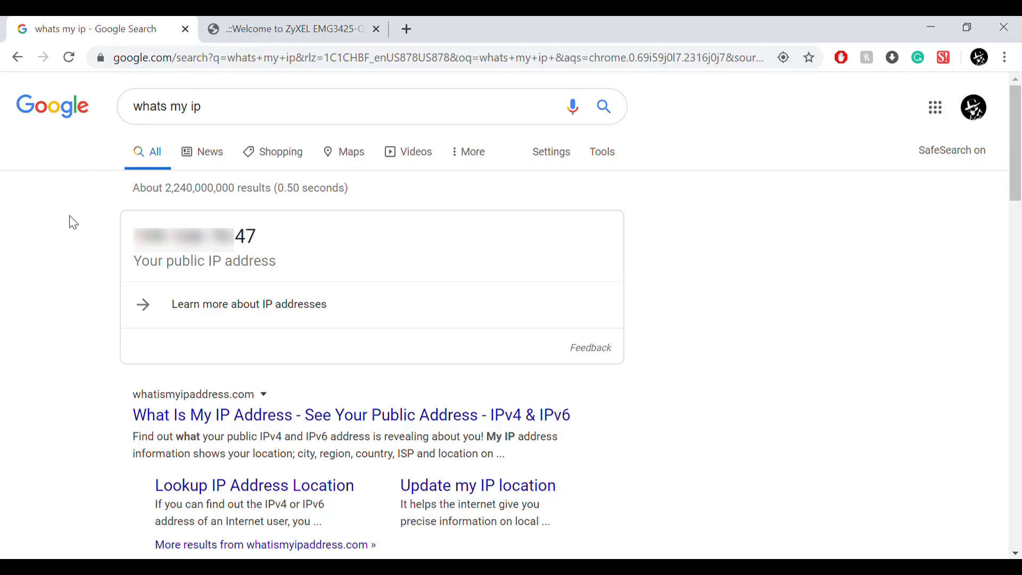